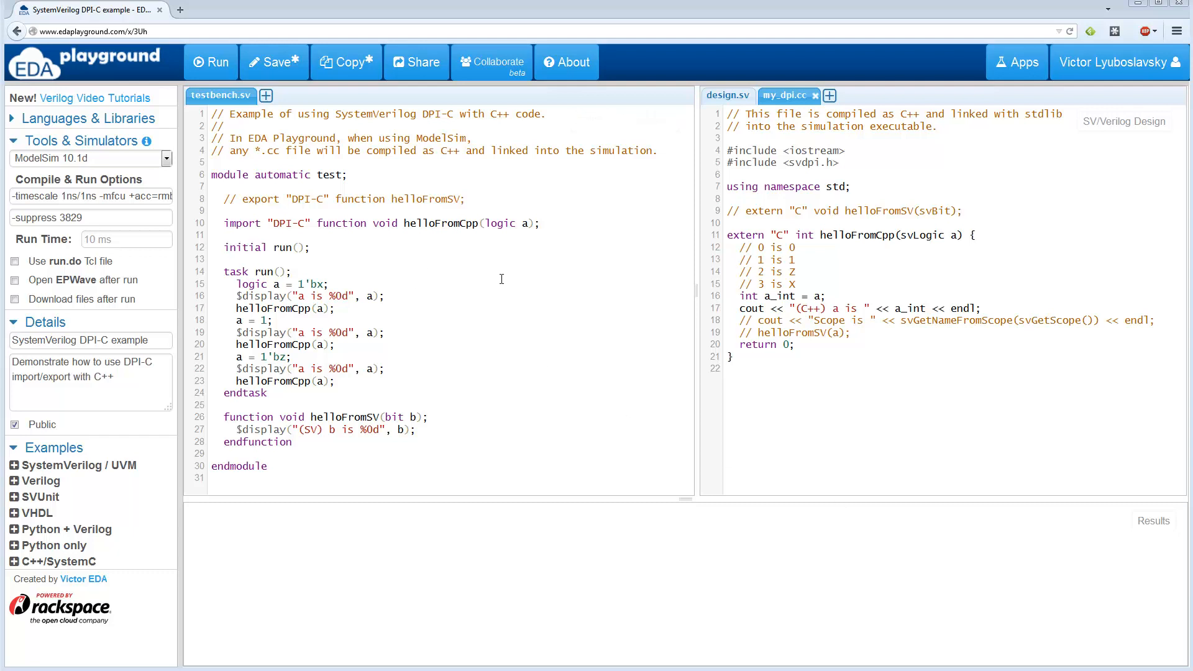
{"action": "mouse_move", "coordinate": [291, 225]}
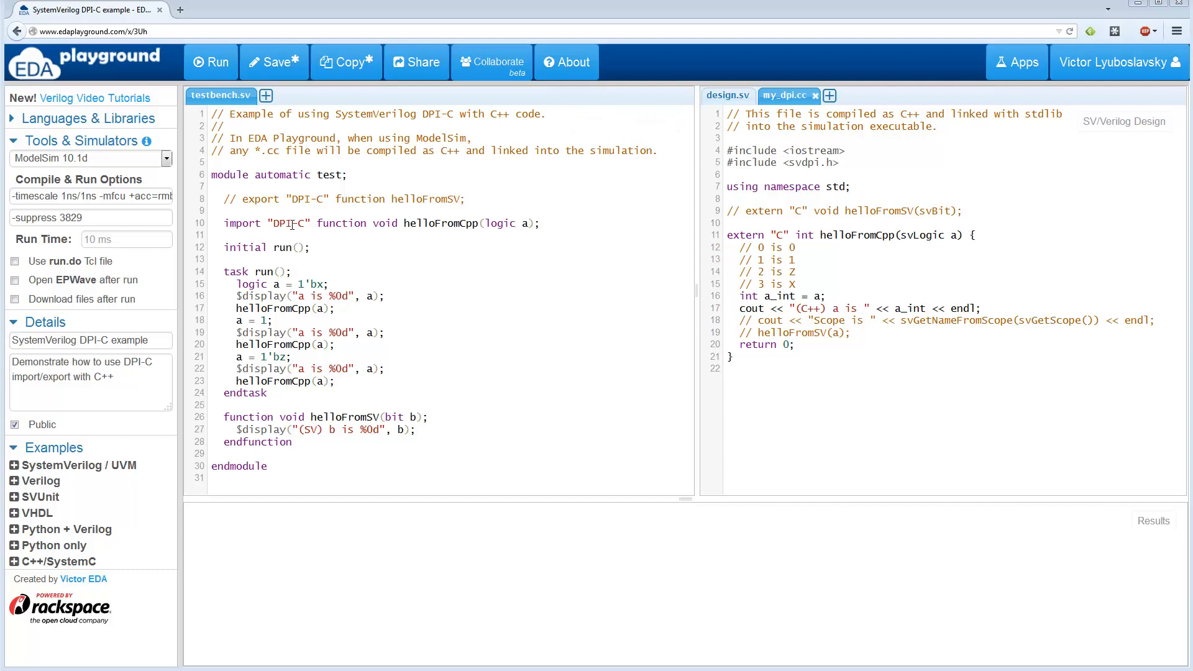
- Highlight the import "DPI-C" declaration of helloFromCpp with its logic argument and the run task in testbench.sv
{"action": "double_click", "coordinate": [288, 222]}
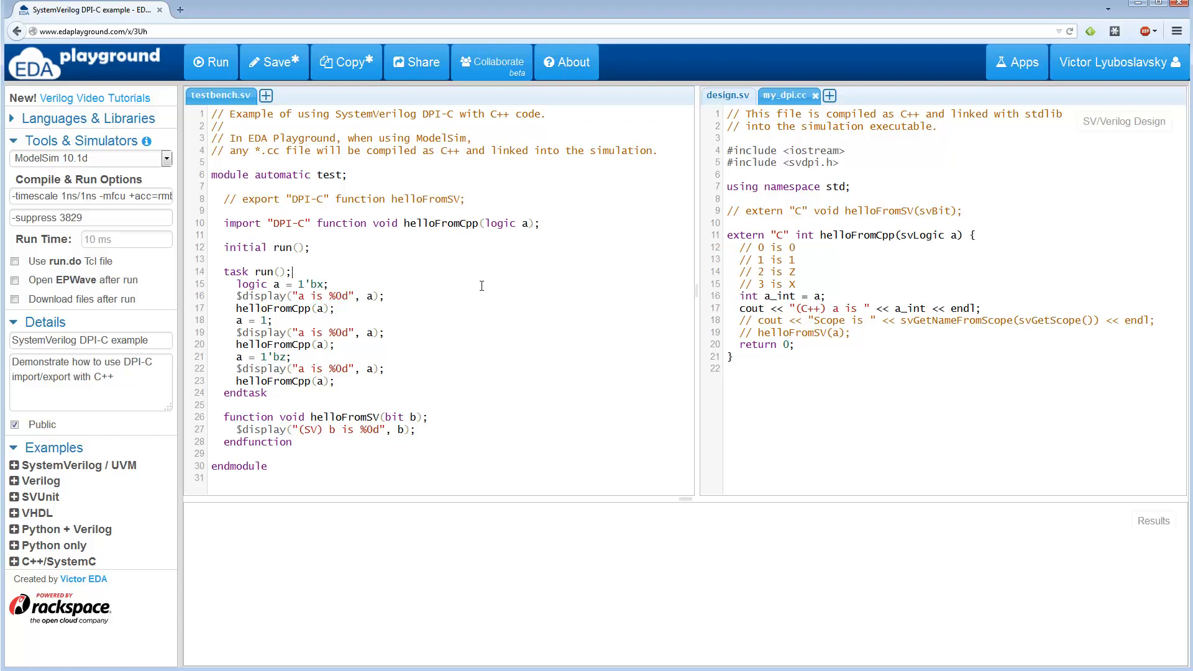
{"action": "mouse_move", "coordinate": [394, 267]}
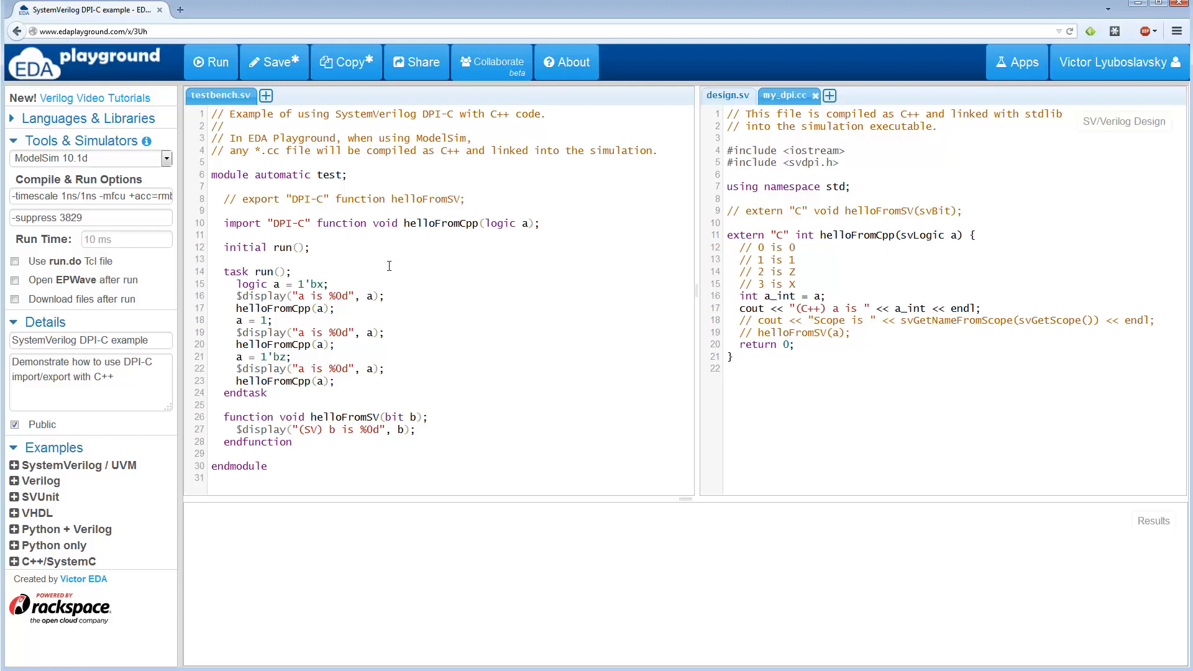
{"action": "mouse_move", "coordinate": [417, 276]}
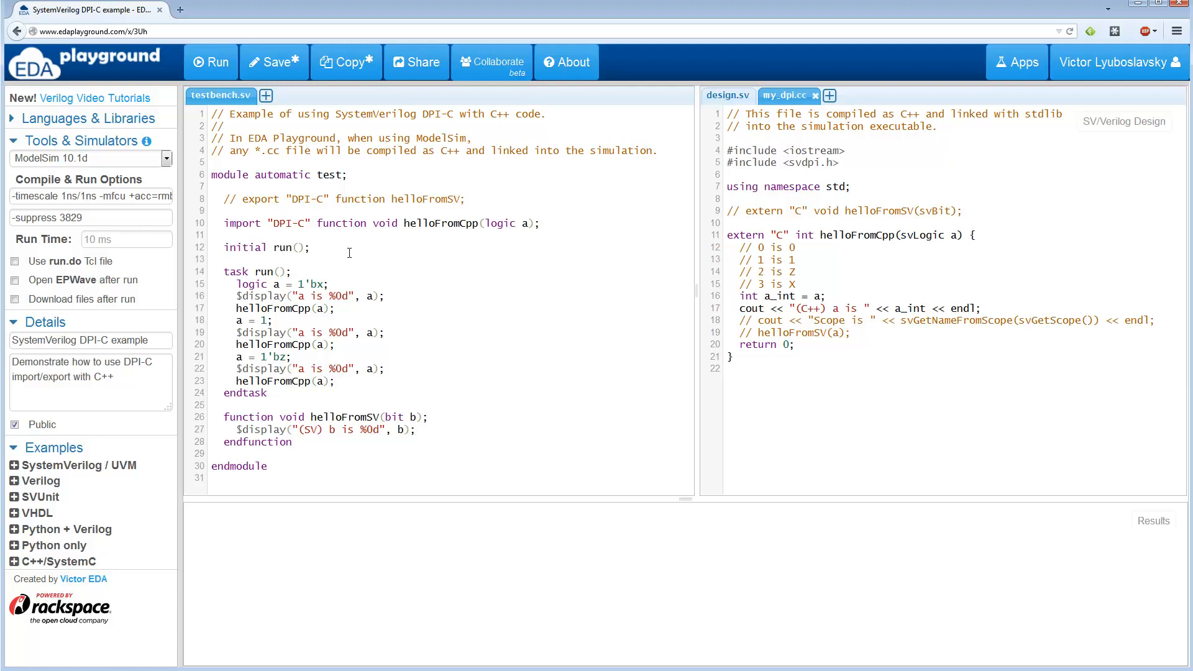
{"action": "mouse_move", "coordinate": [375, 395]}
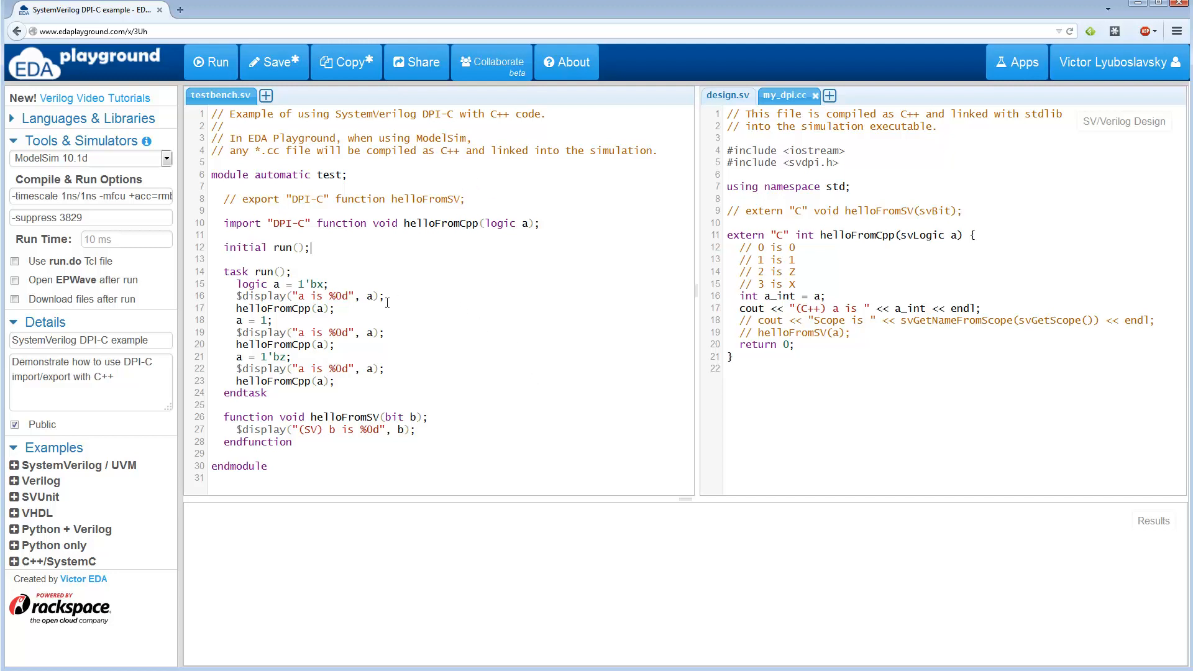
{"action": "mouse_move", "coordinate": [455, 322]}
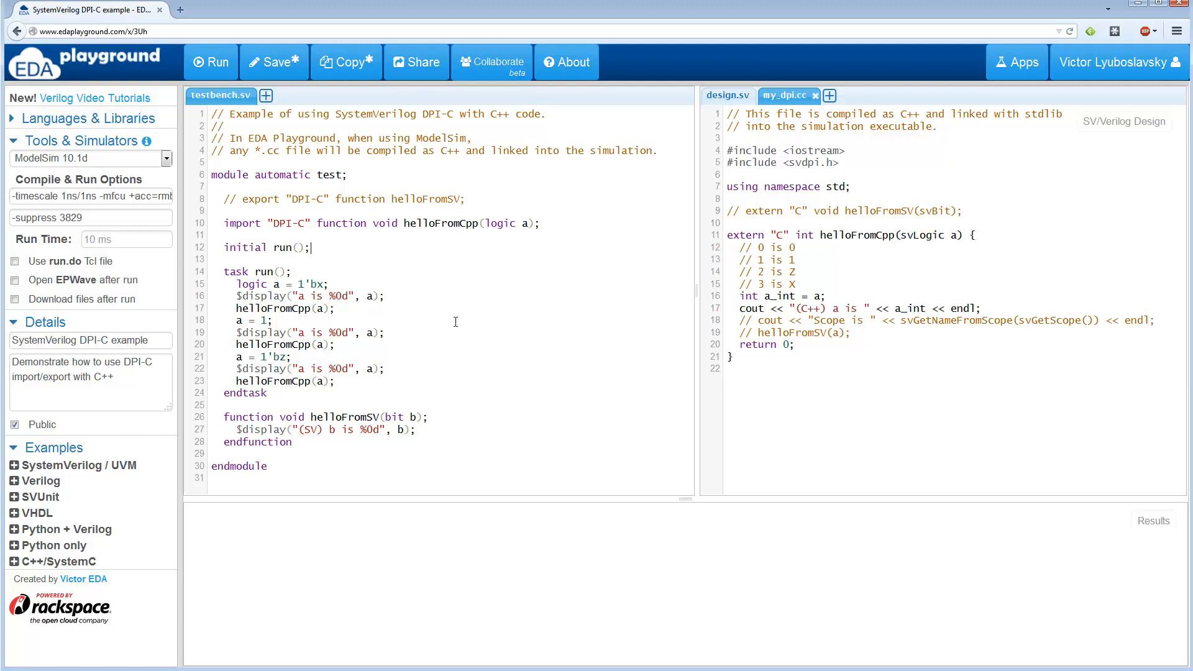
{"action": "mouse_move", "coordinate": [433, 290]}
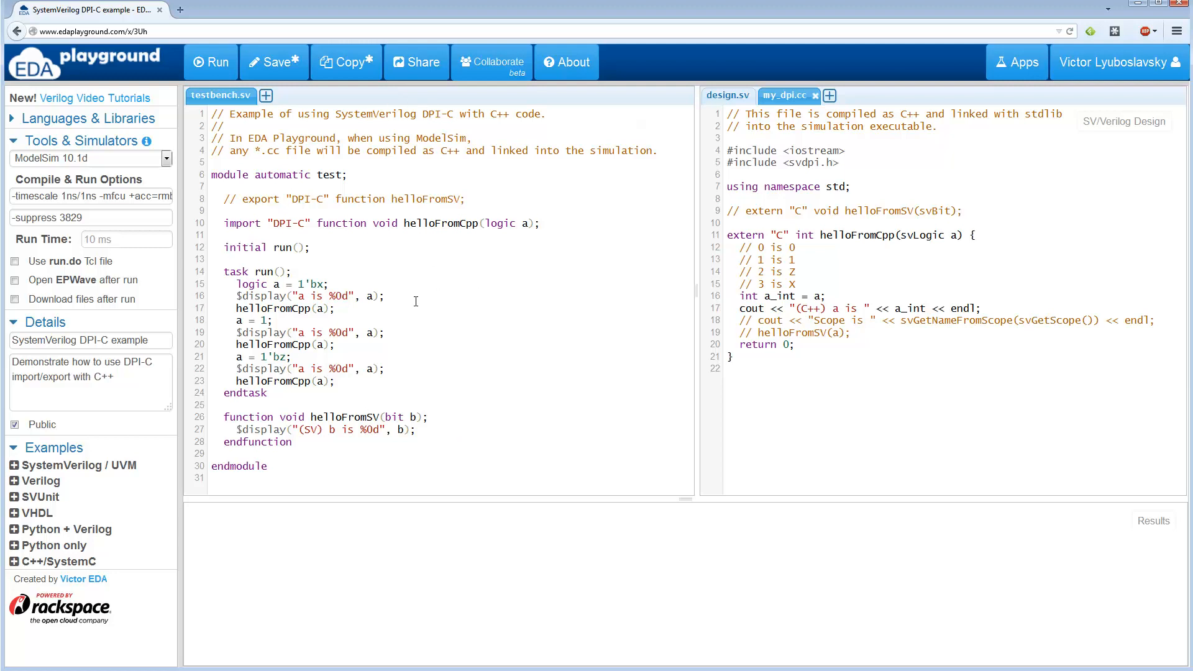
{"action": "mouse_move", "coordinate": [572, 322]}
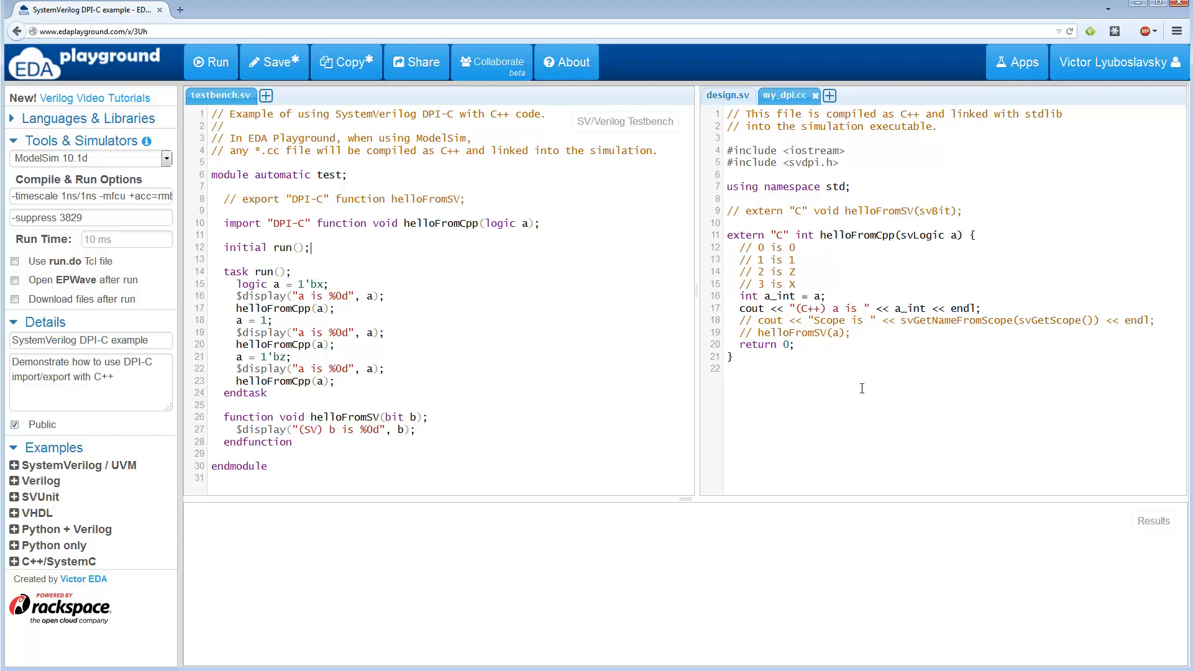
{"action": "mouse_move", "coordinate": [450, 258]}
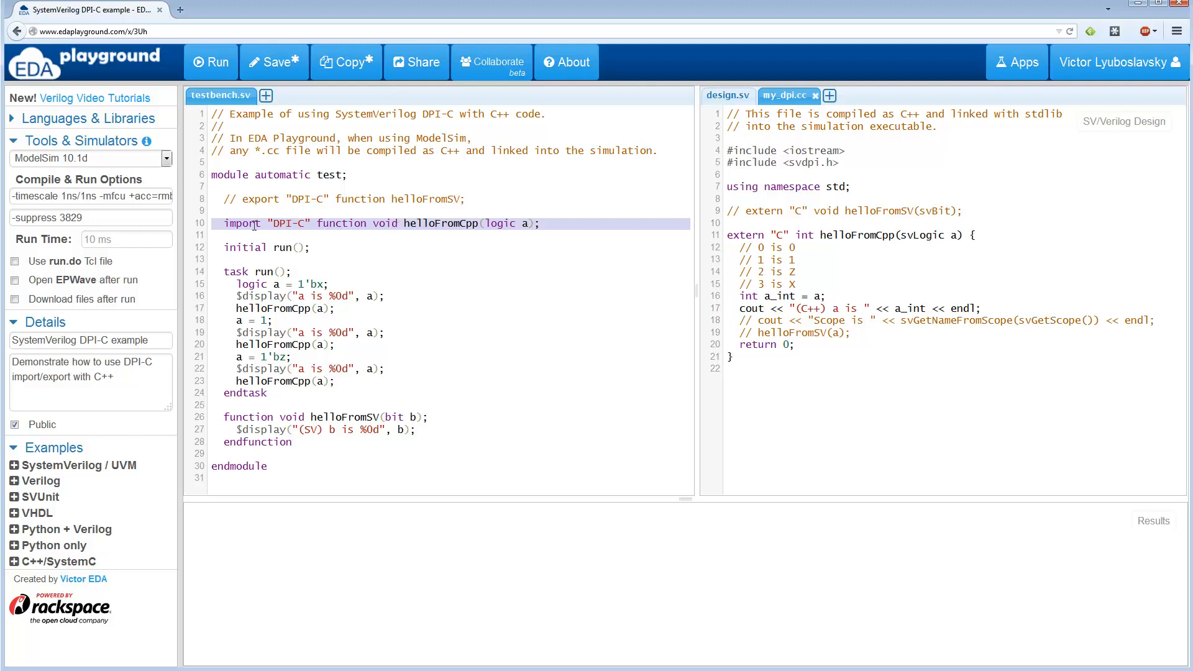
{"action": "left_click", "coordinate": [242, 222]}
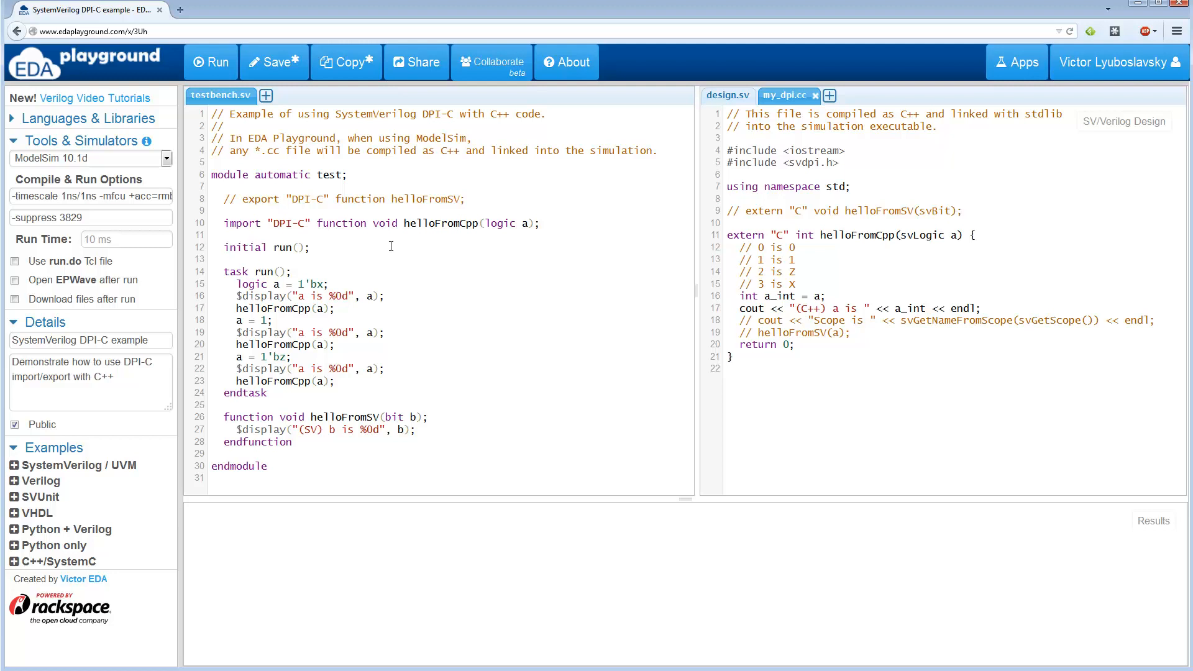
{"action": "double_click", "coordinate": [441, 222]}
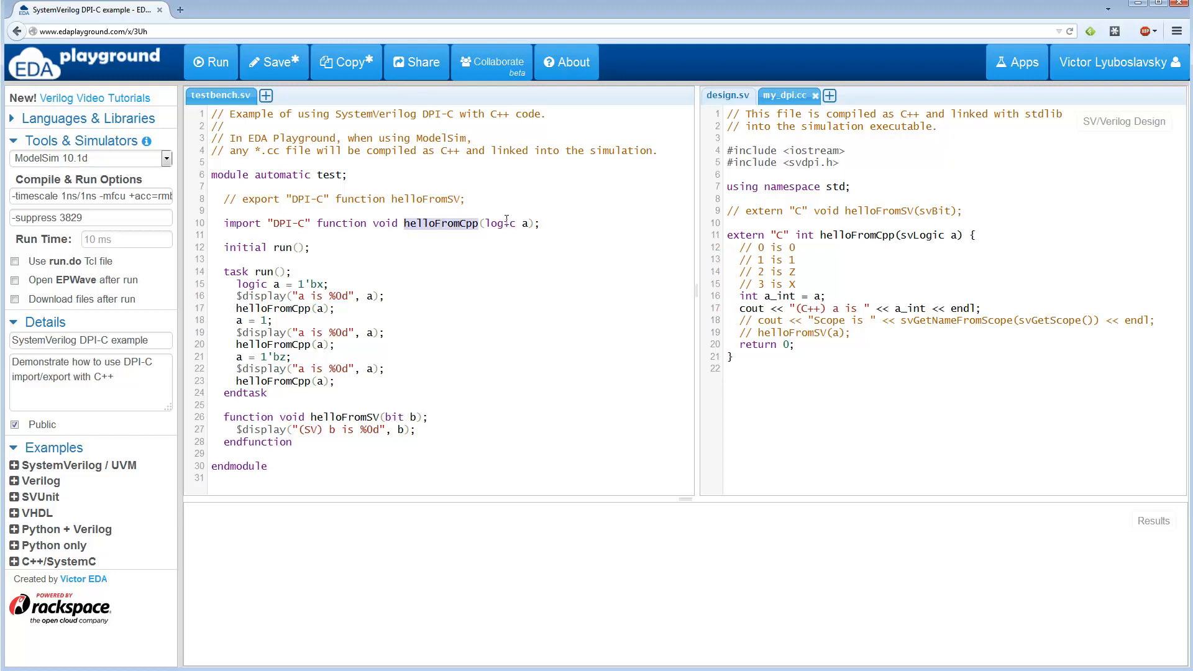
{"action": "double_click", "coordinate": [498, 222]}
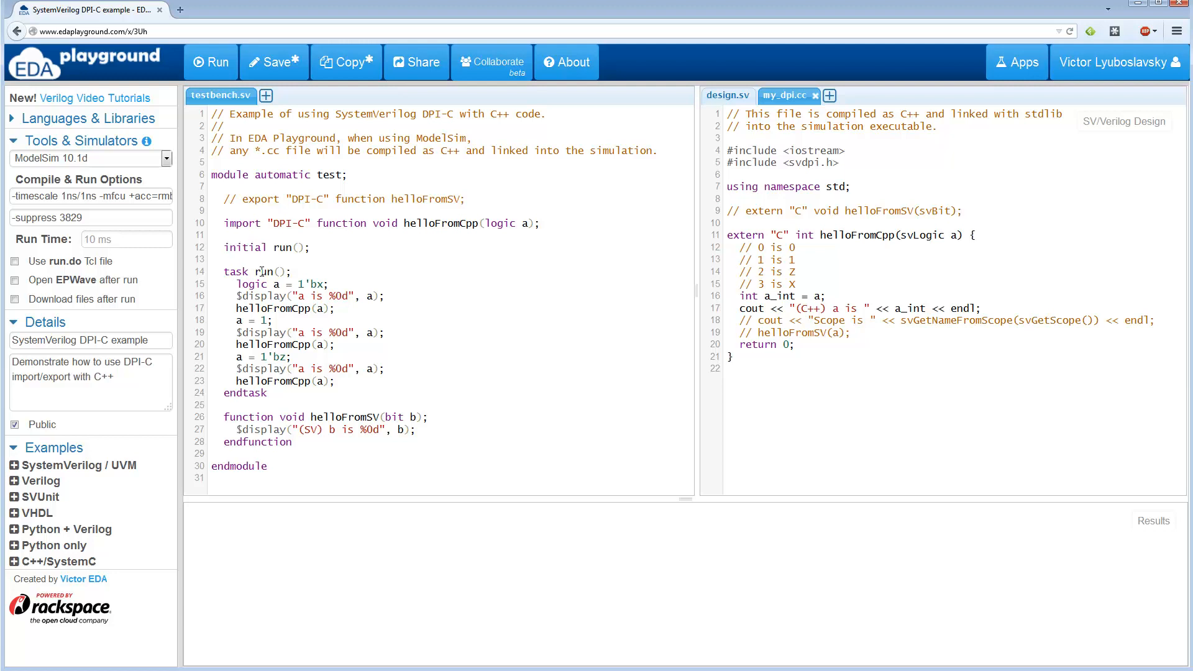
{"action": "double_click", "coordinate": [272, 308]}
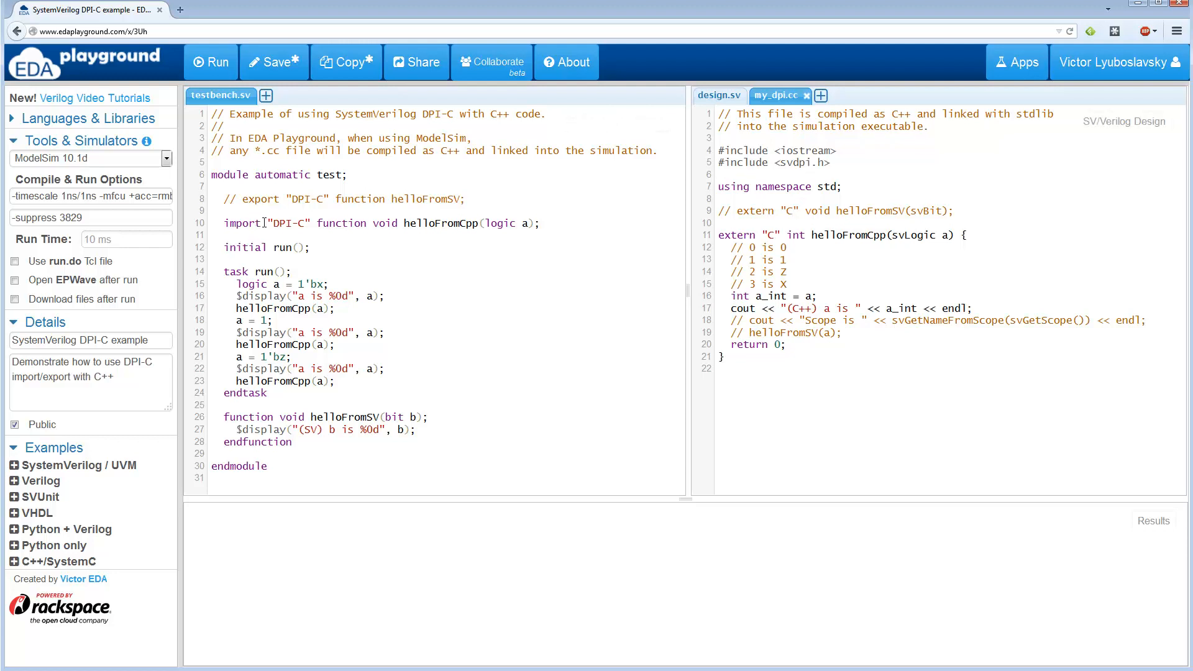
{"action": "left_click_drag", "start_coordinate": [268, 223], "coordinate": [538, 222]}
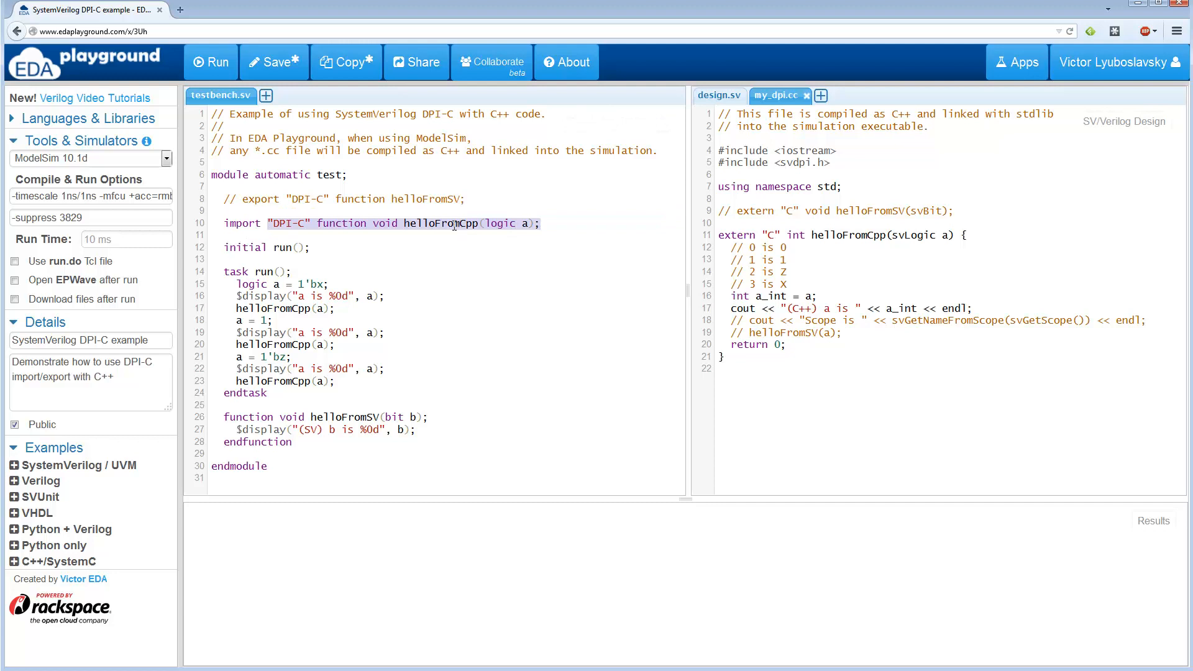
{"action": "double_click", "coordinate": [442, 223]}
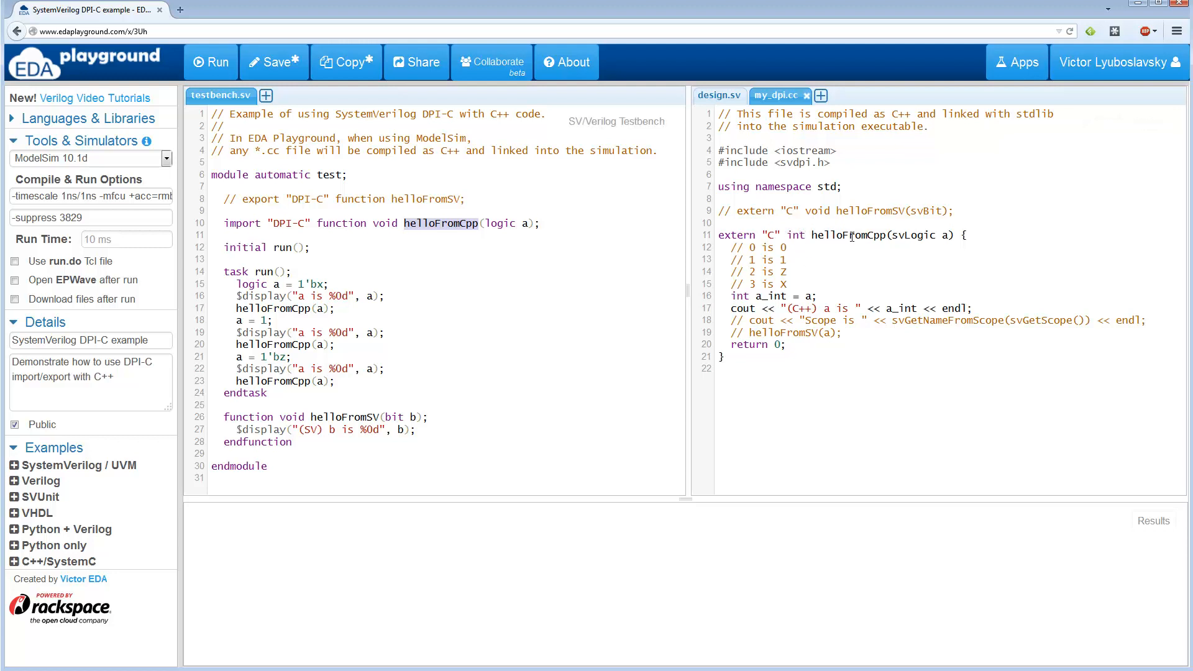
- Highlight the svdpi.h include, the helloFromCpp definition and its cout line printing a in my_dpi.cc
{"action": "double_click", "coordinate": [848, 235]}
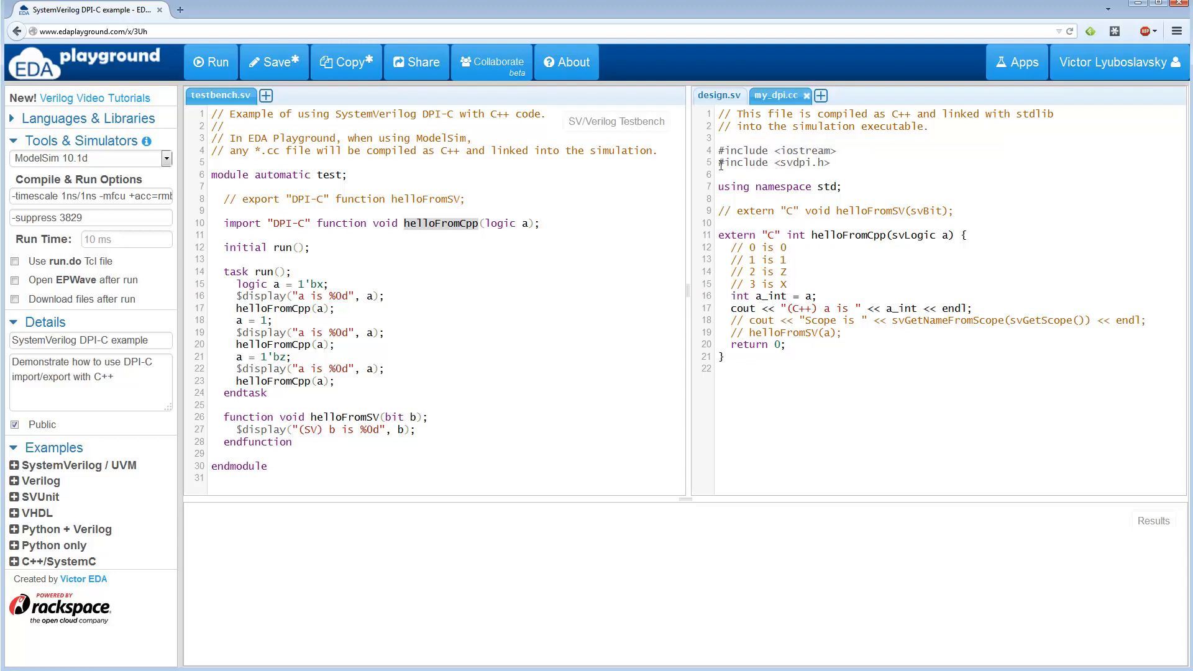
{"action": "double_click", "coordinate": [773, 161]}
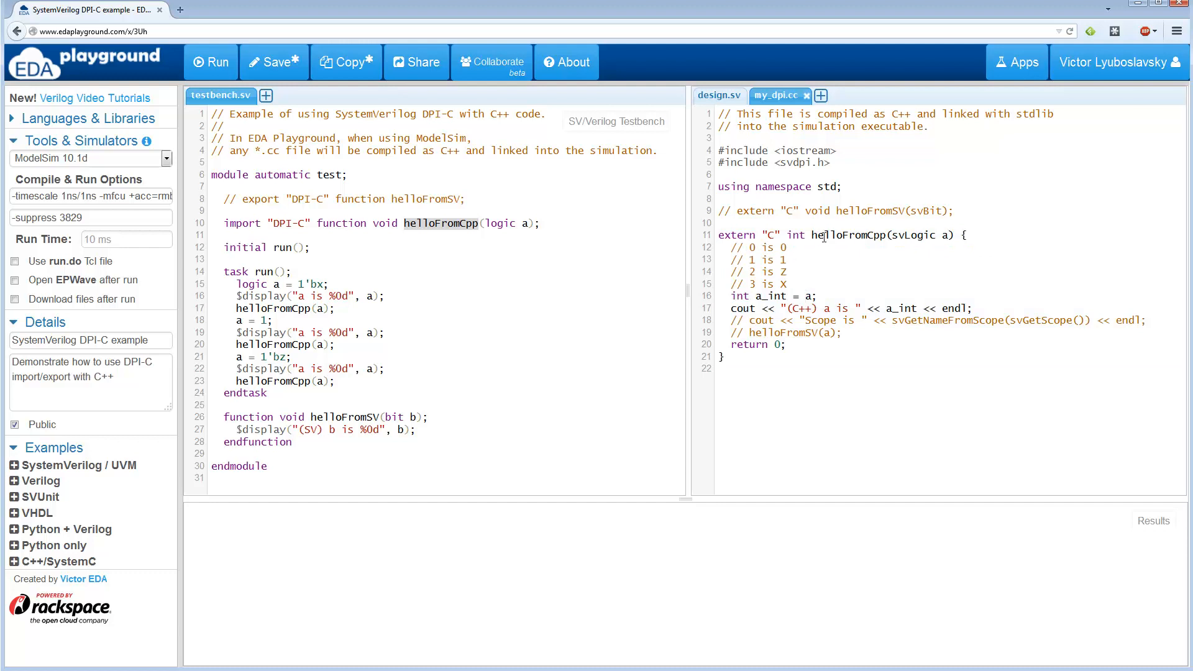
{"action": "double_click", "coordinate": [846, 235]}
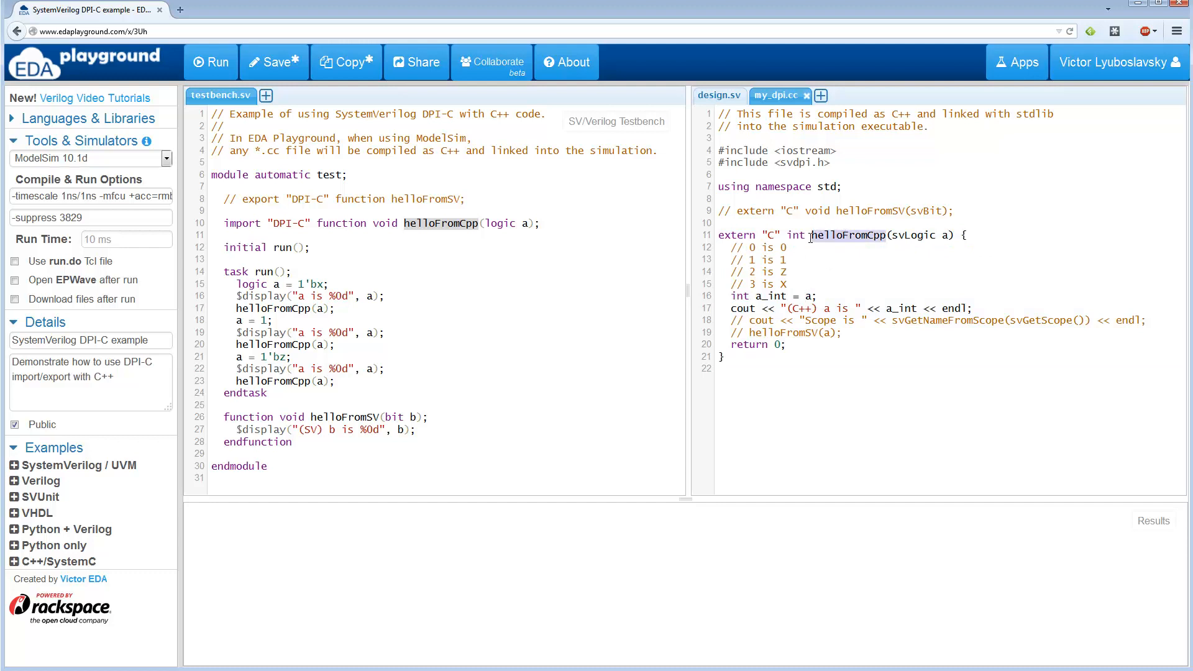
{"action": "double_click", "coordinate": [847, 235]}
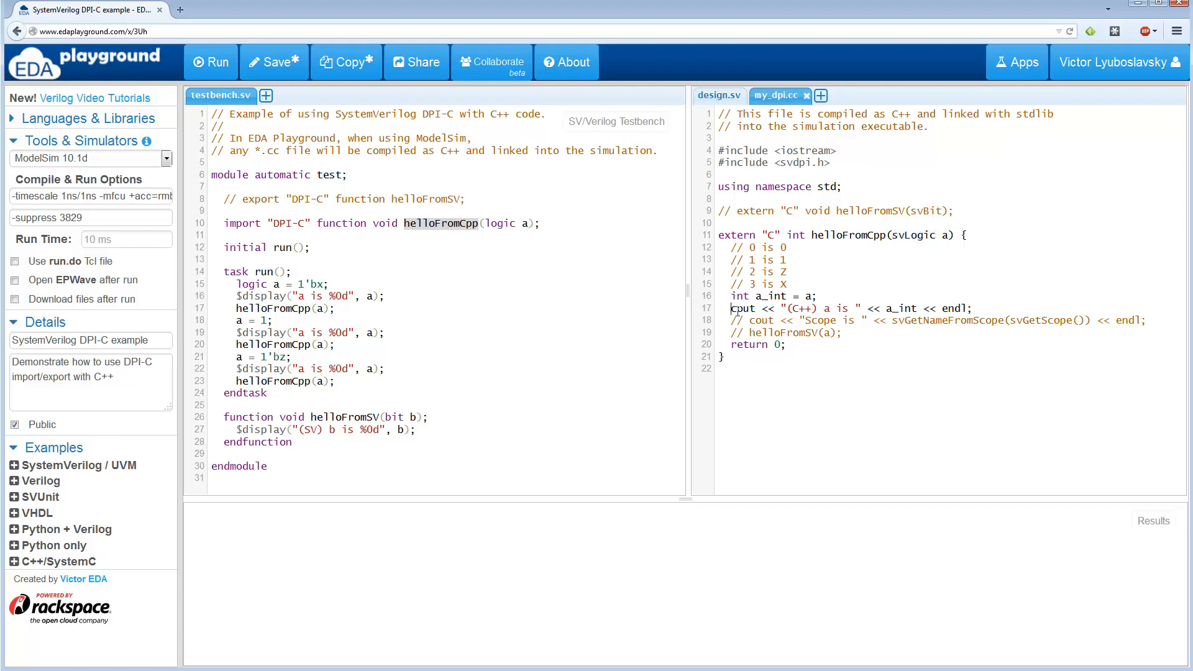
{"action": "triple_click", "coordinate": [850, 309]}
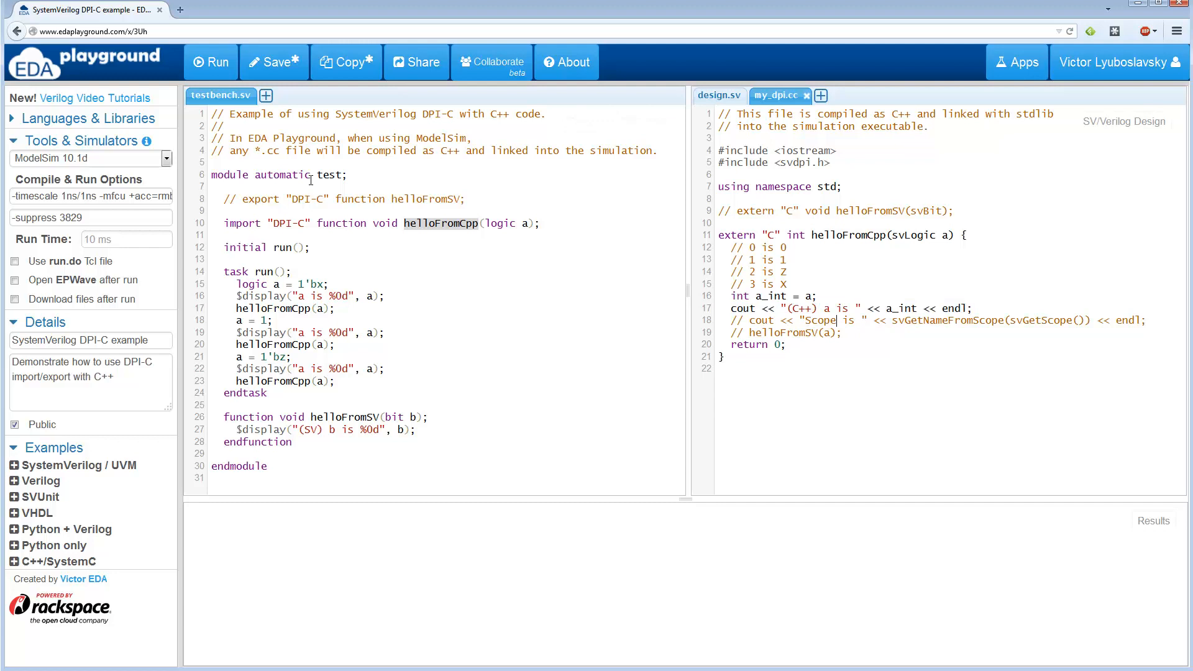
- Run the simulation and enlarge the Results pane to show the gcc command building my_dpi.cc into a shared library
{"action": "left_click", "coordinate": [212, 62]}
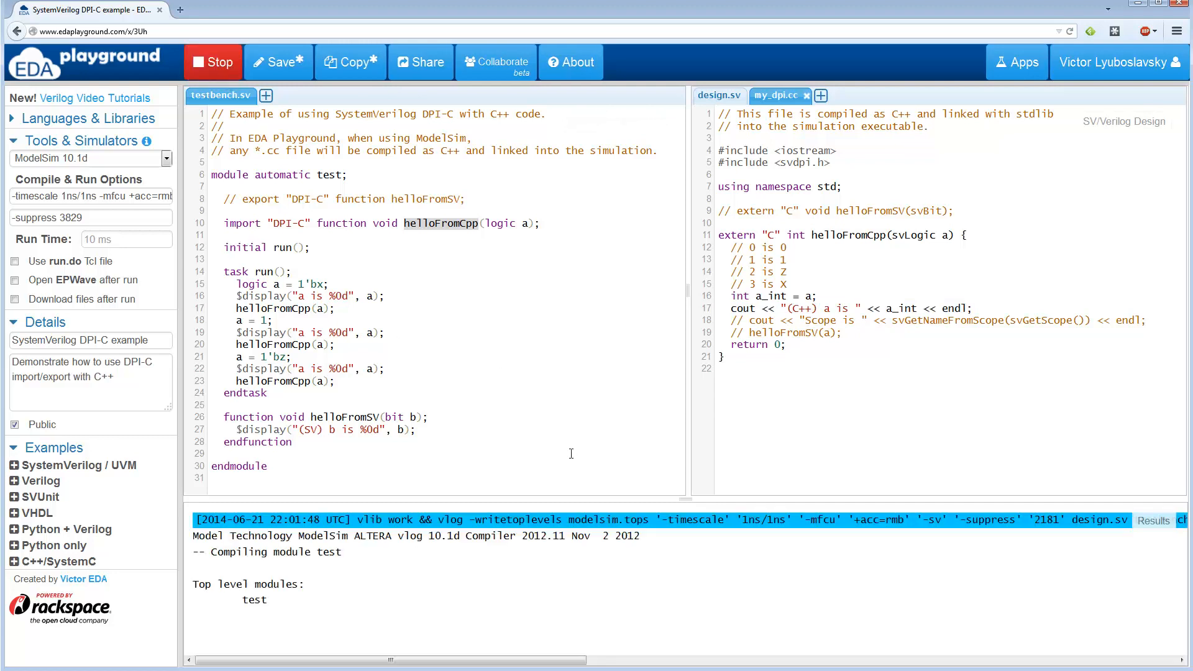
{"action": "left_click", "coordinate": [213, 62]}
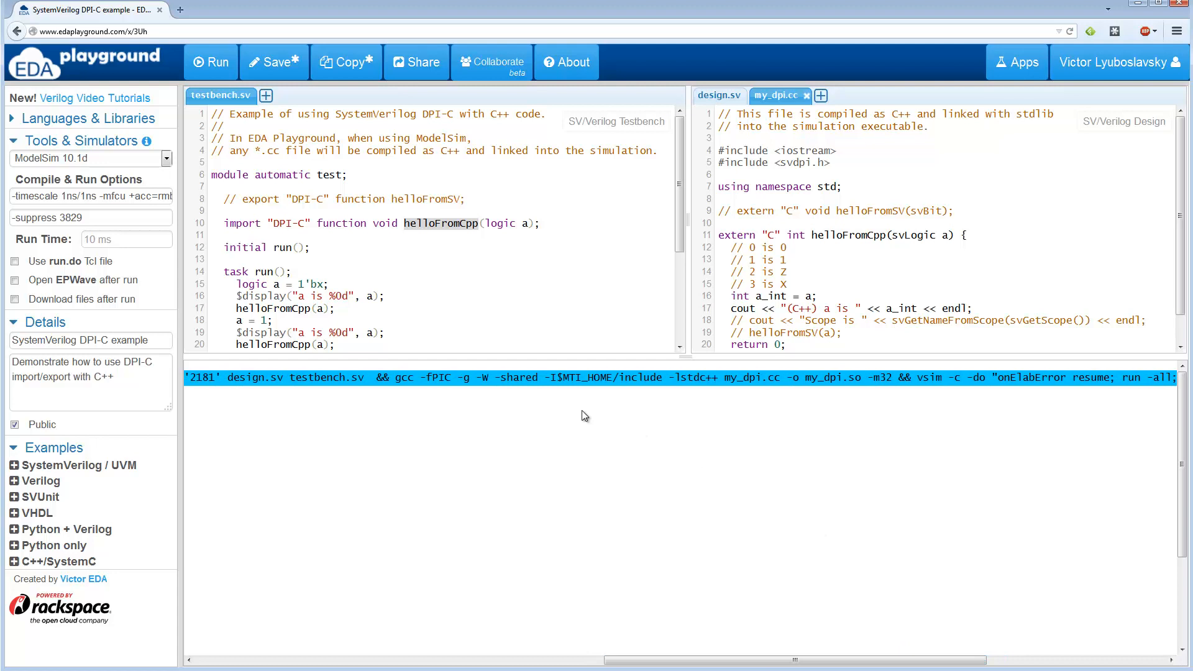
{"action": "left_click_drag", "start_coordinate": [395, 378], "coordinate": [507, 377]}
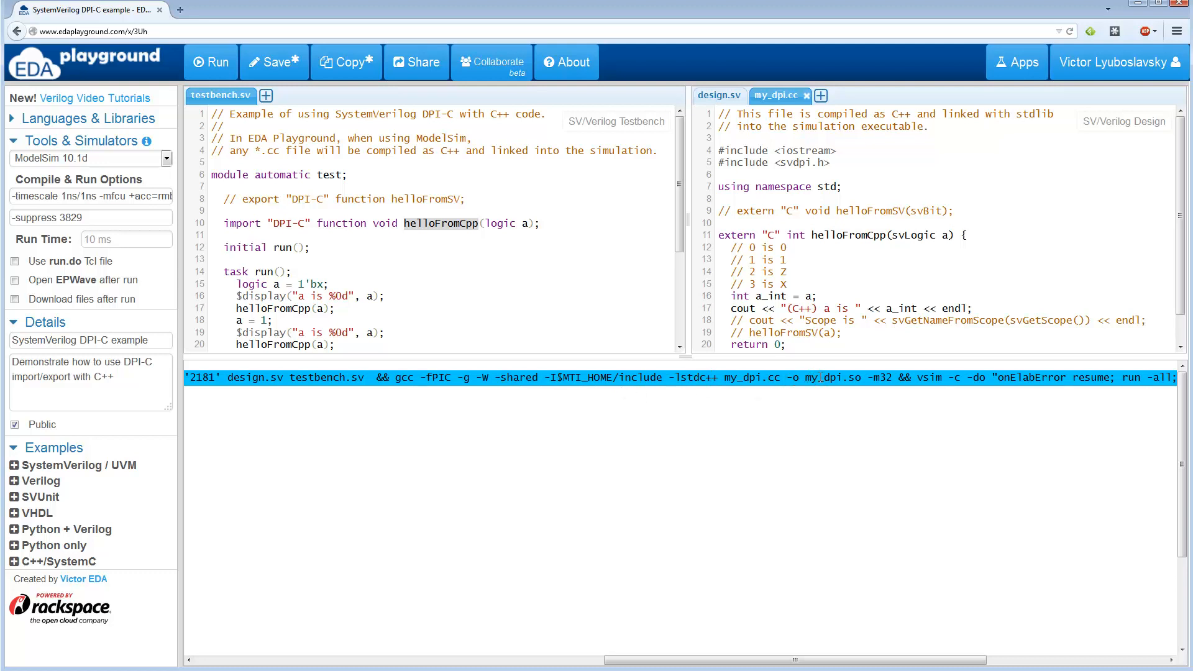
{"action": "double_click", "coordinate": [831, 378]}
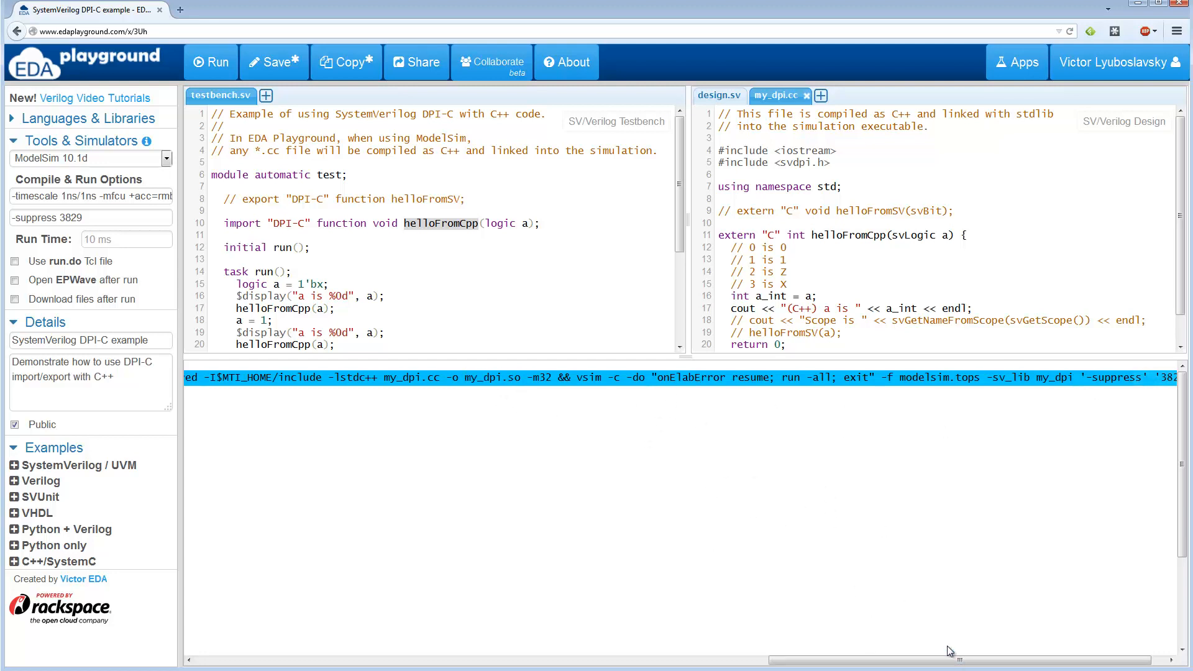
- Rerun and point out the log lines 'a is x' and '(C++) a is 3', then the matching lines in my_dpi.cc
{"action": "left_click", "coordinate": [211, 62]}
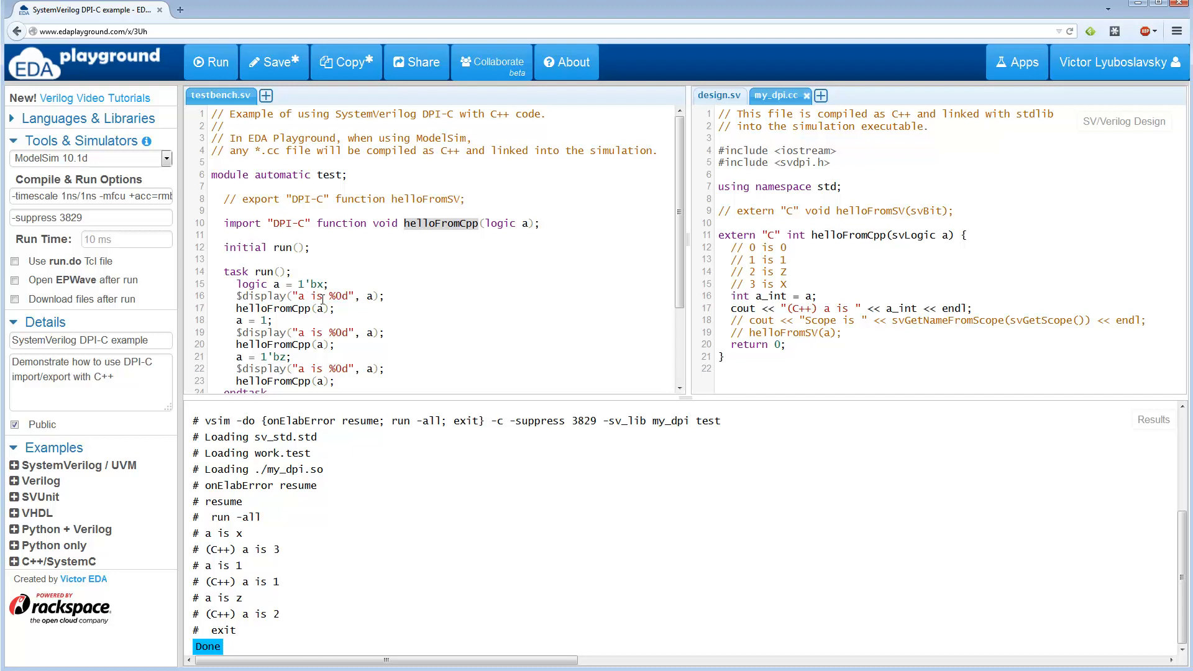
{"action": "double_click", "coordinate": [221, 533]}
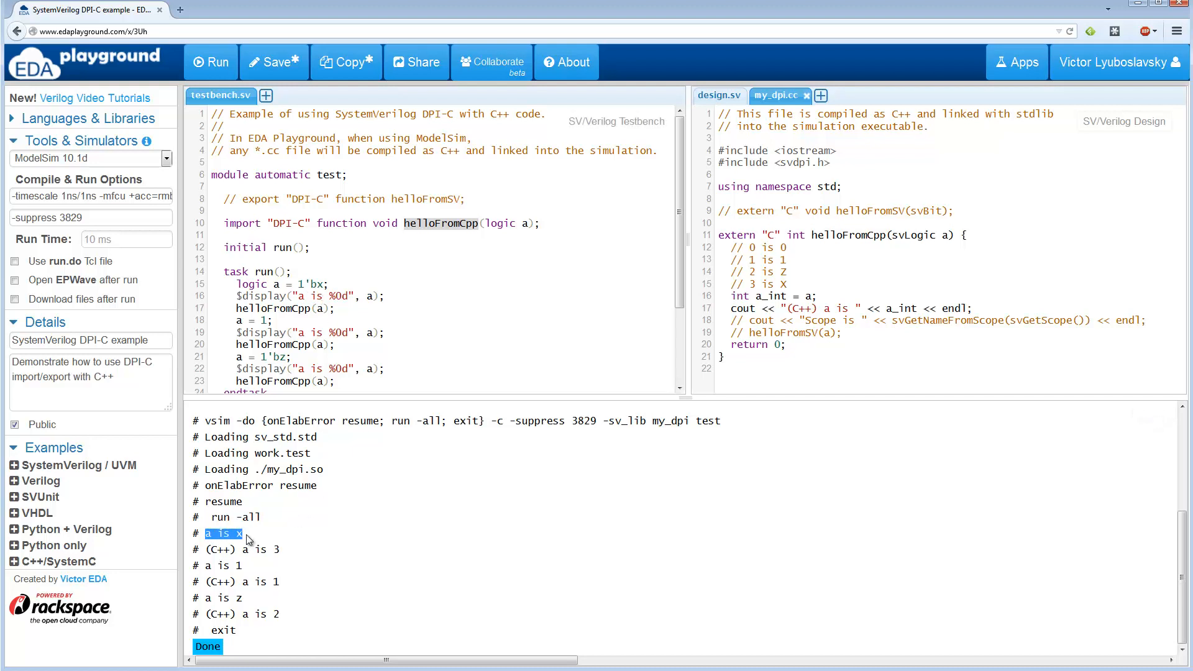
{"action": "left_click", "coordinate": [219, 549]}
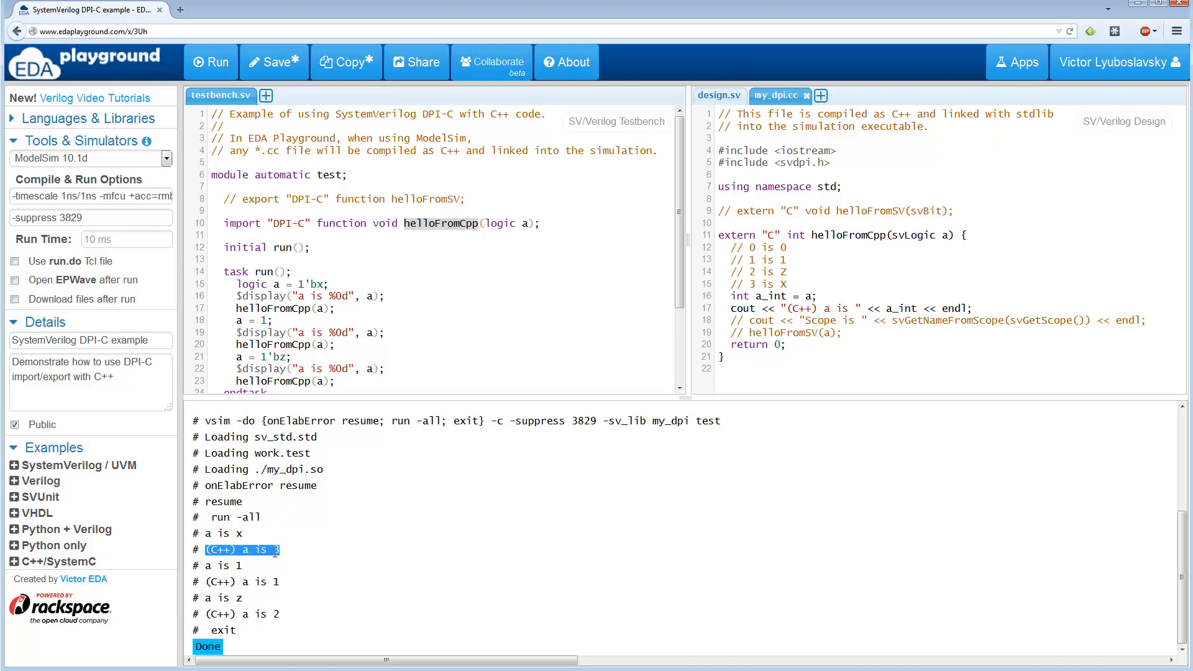
{"action": "mouse_move", "coordinate": [299, 538]}
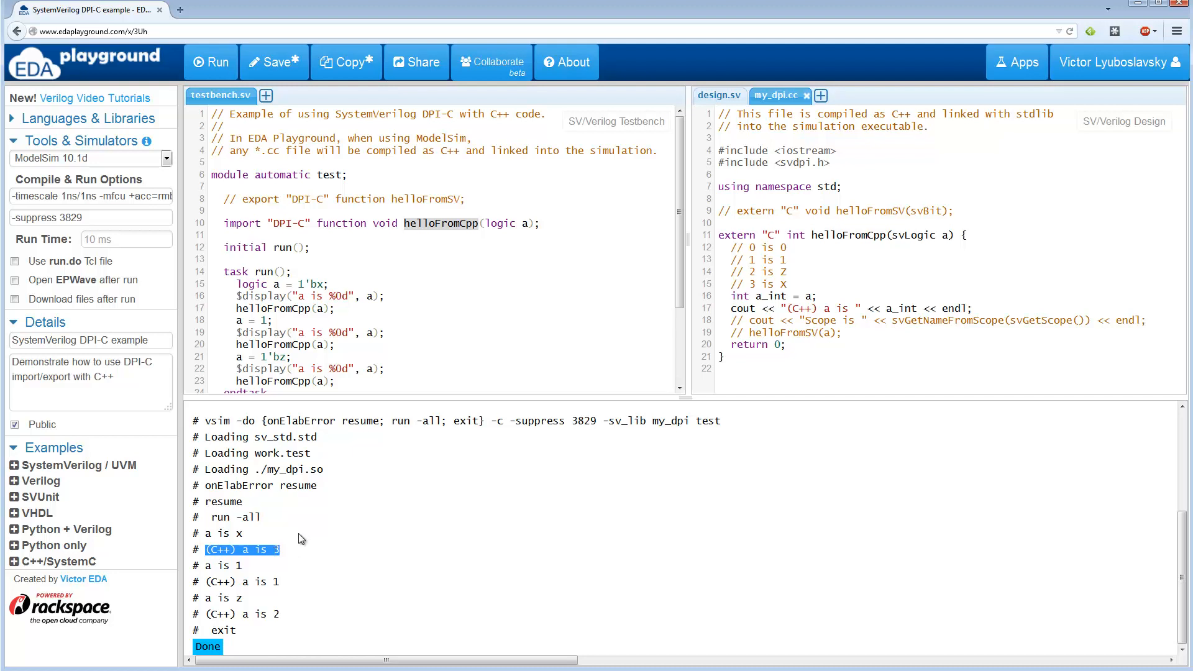
{"action": "left_click", "coordinate": [789, 247]}
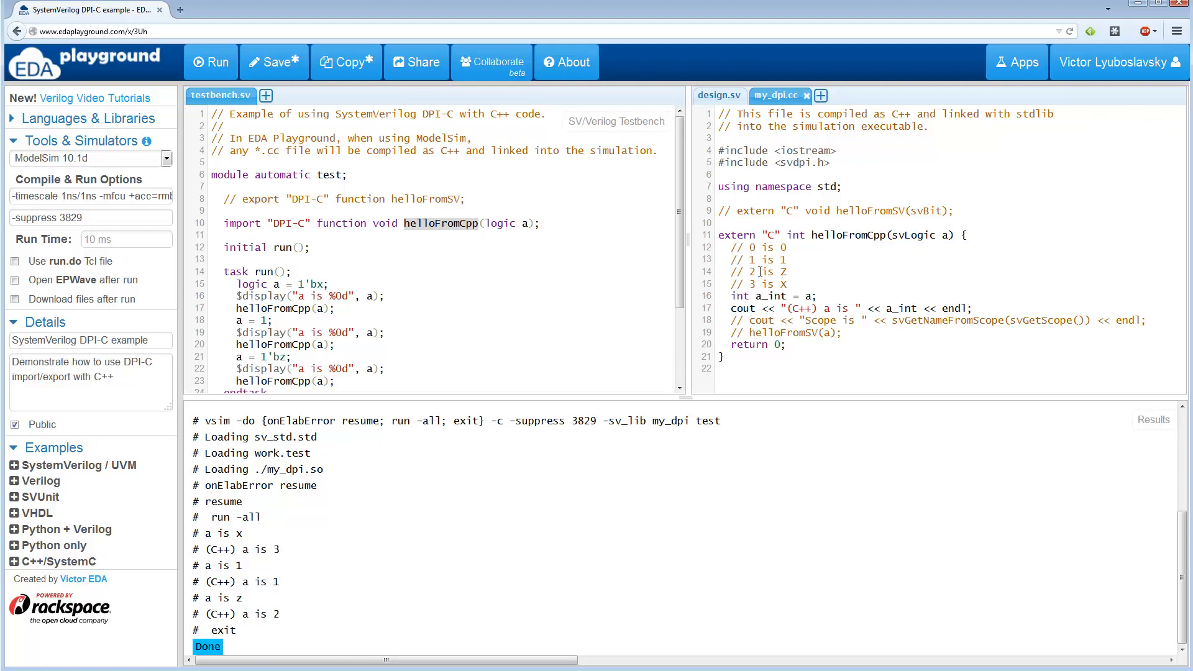
{"action": "double_click", "coordinate": [767, 283]}
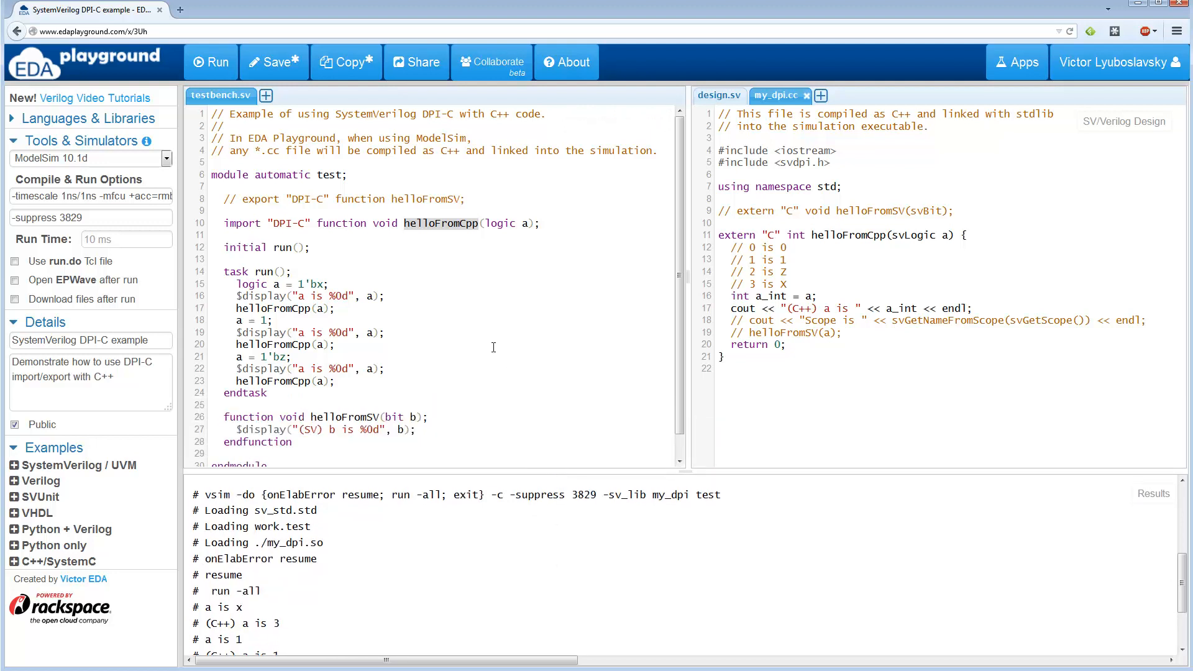
{"action": "mouse_move", "coordinate": [551, 270]}
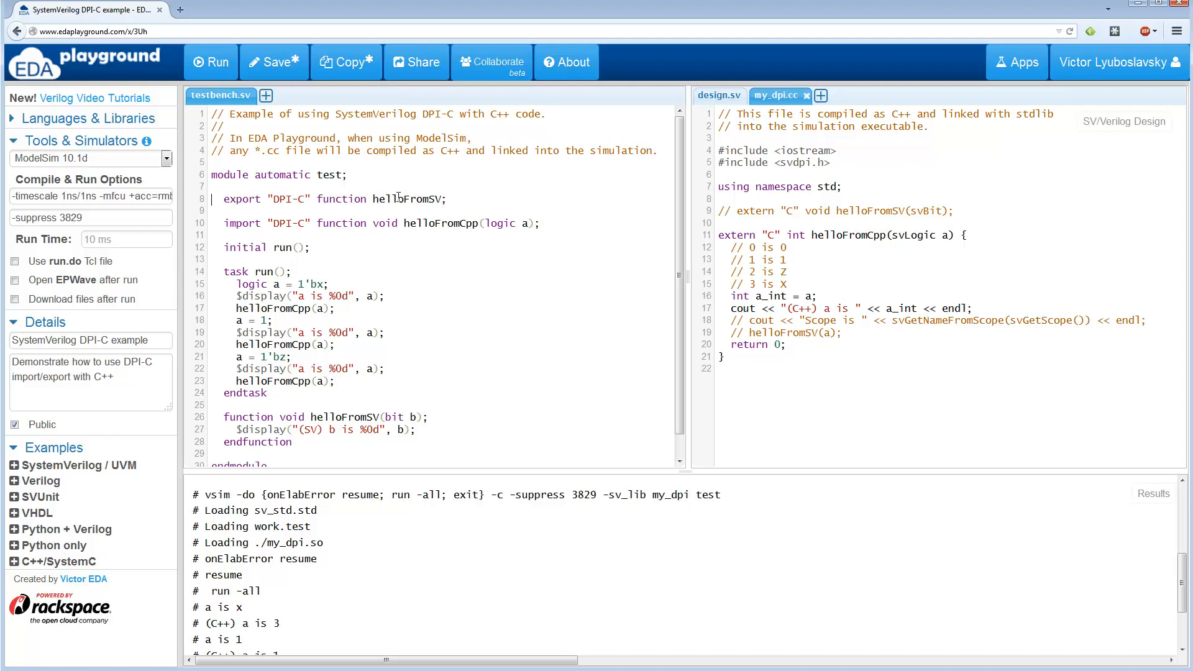
- Select the helloFromSV name in the testbench's export "DPI-C" declaration
{"action": "left_click", "coordinate": [408, 199]}
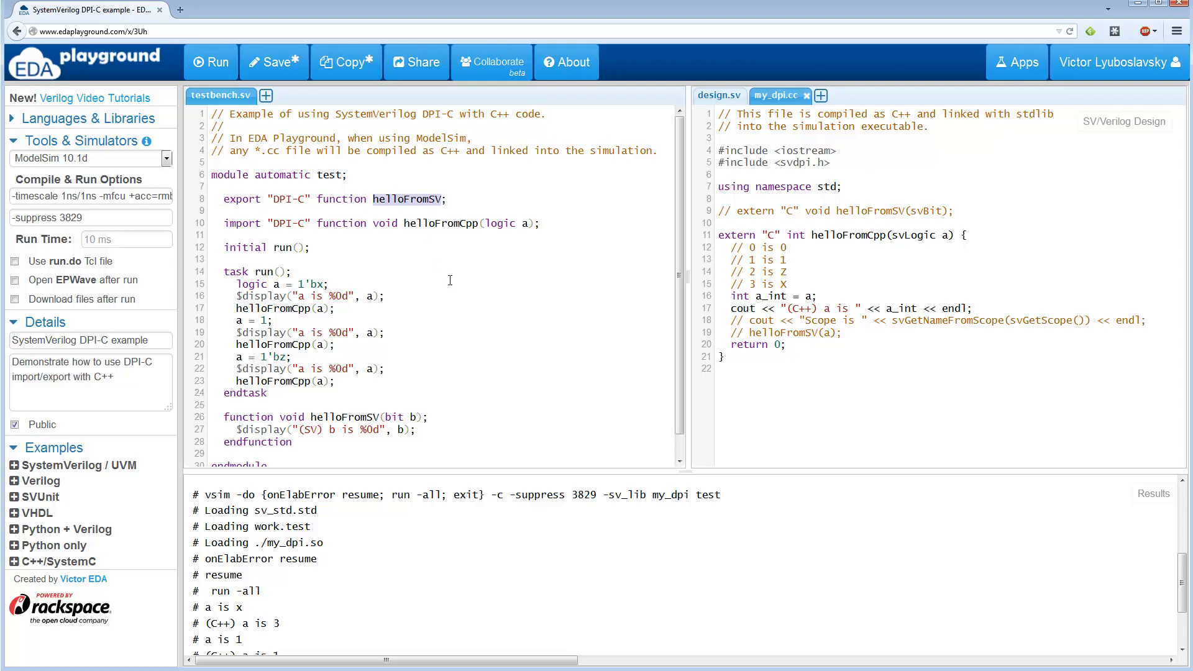
{"action": "mouse_move", "coordinate": [419, 239]}
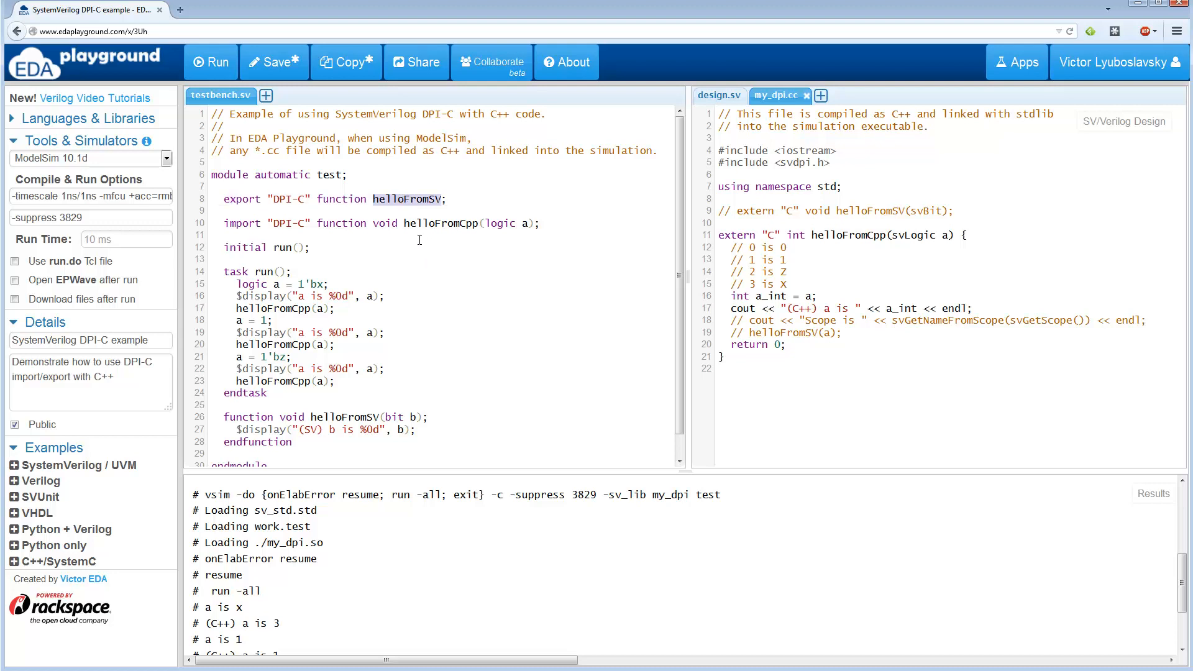
{"action": "mouse_move", "coordinate": [447, 267]}
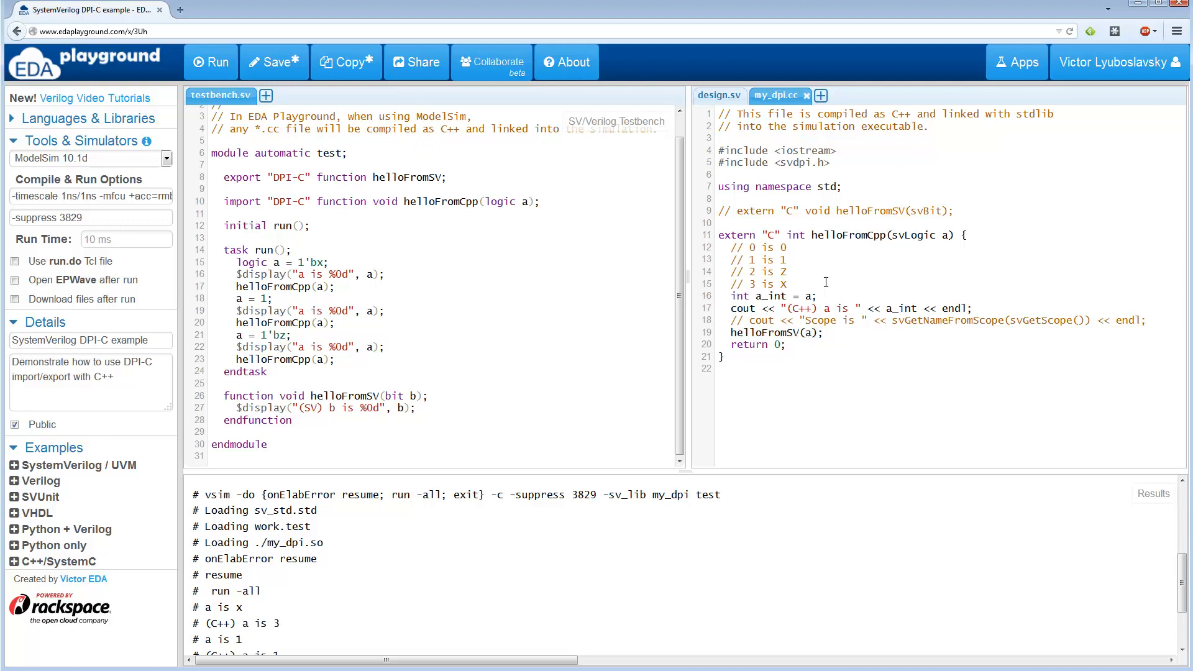
- Uncomment the extern "C" void helloFromSV(svBit) declaration and point out the helloFromSV(a) call in my_dpi.cc
{"action": "double_click", "coordinate": [776, 333]}
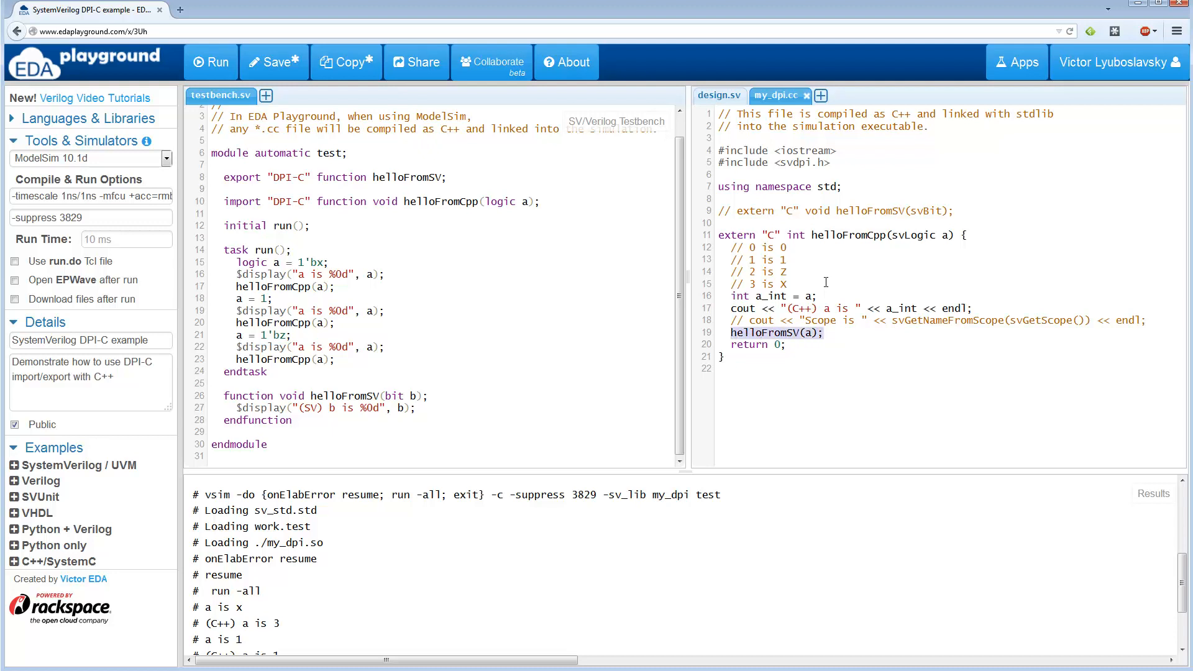
{"action": "left_click", "coordinate": [795, 333]}
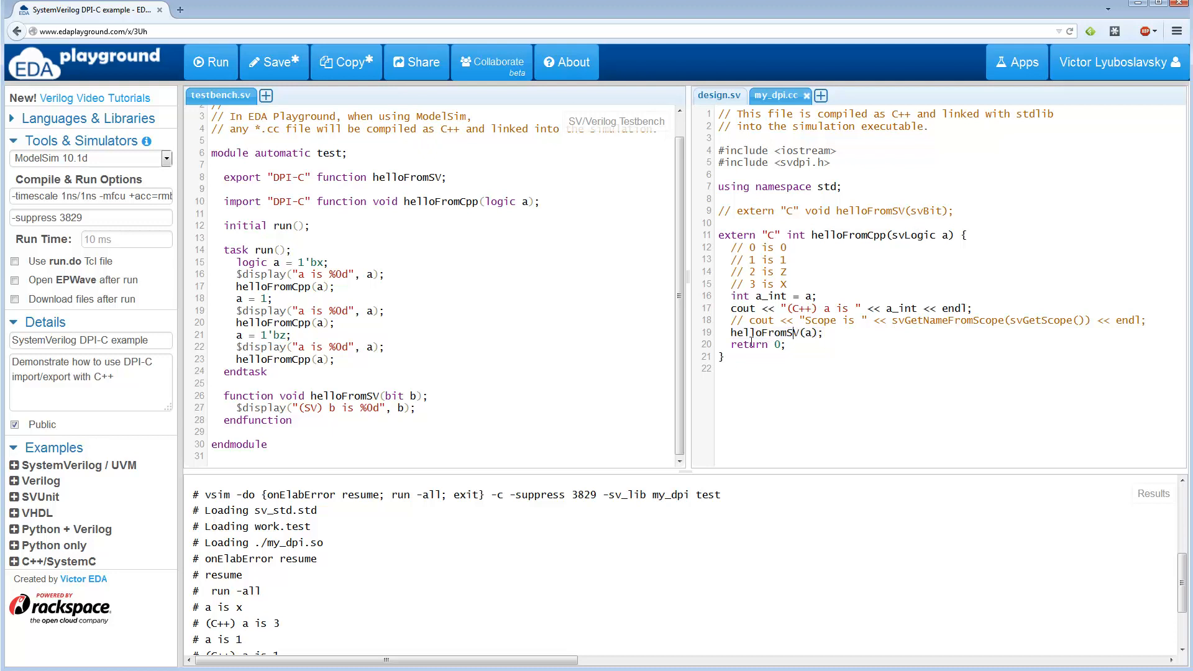
{"action": "double_click", "coordinate": [343, 396]}
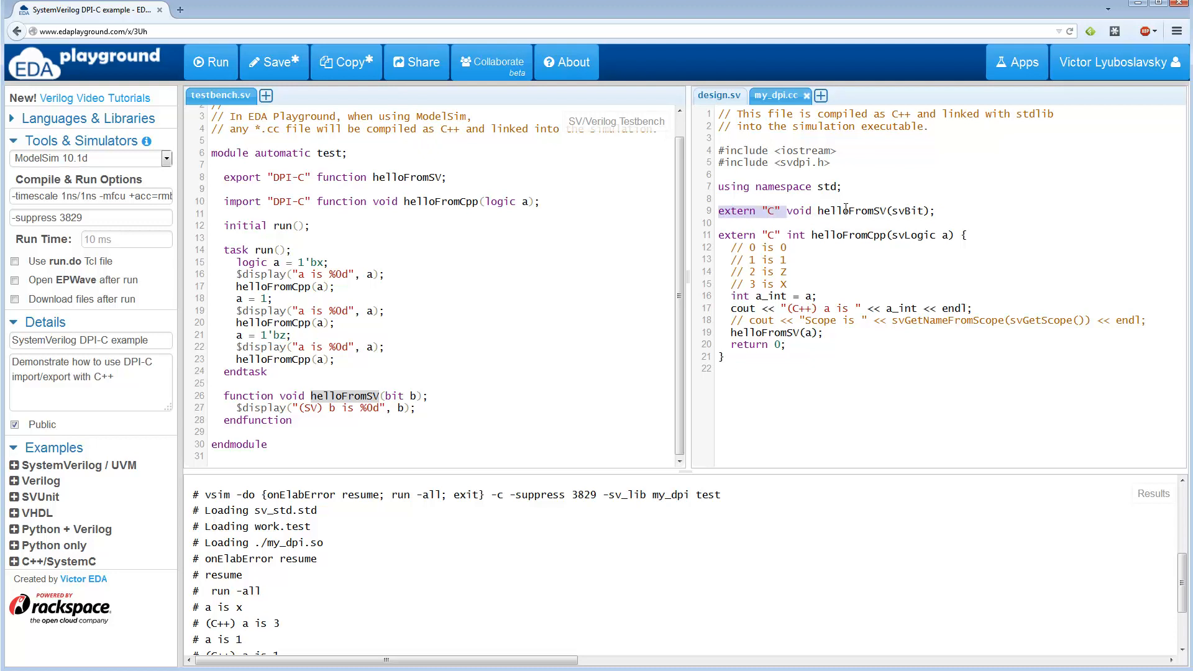
{"action": "left_click", "coordinate": [785, 372]}
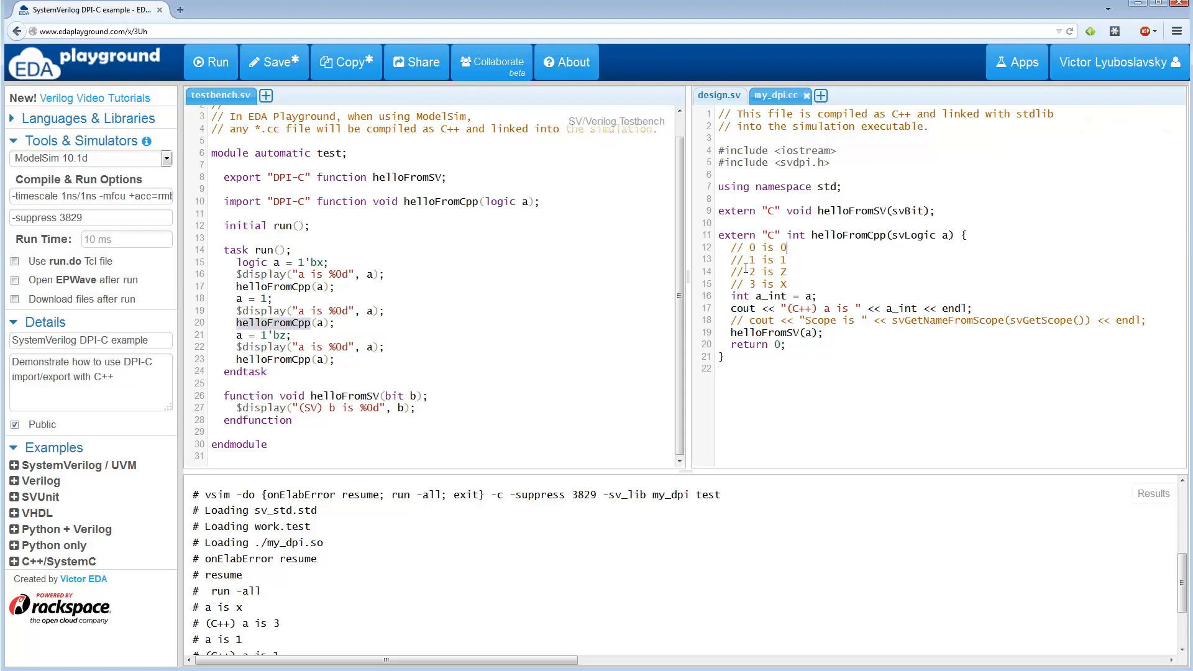
{"action": "double_click", "coordinate": [766, 333]}
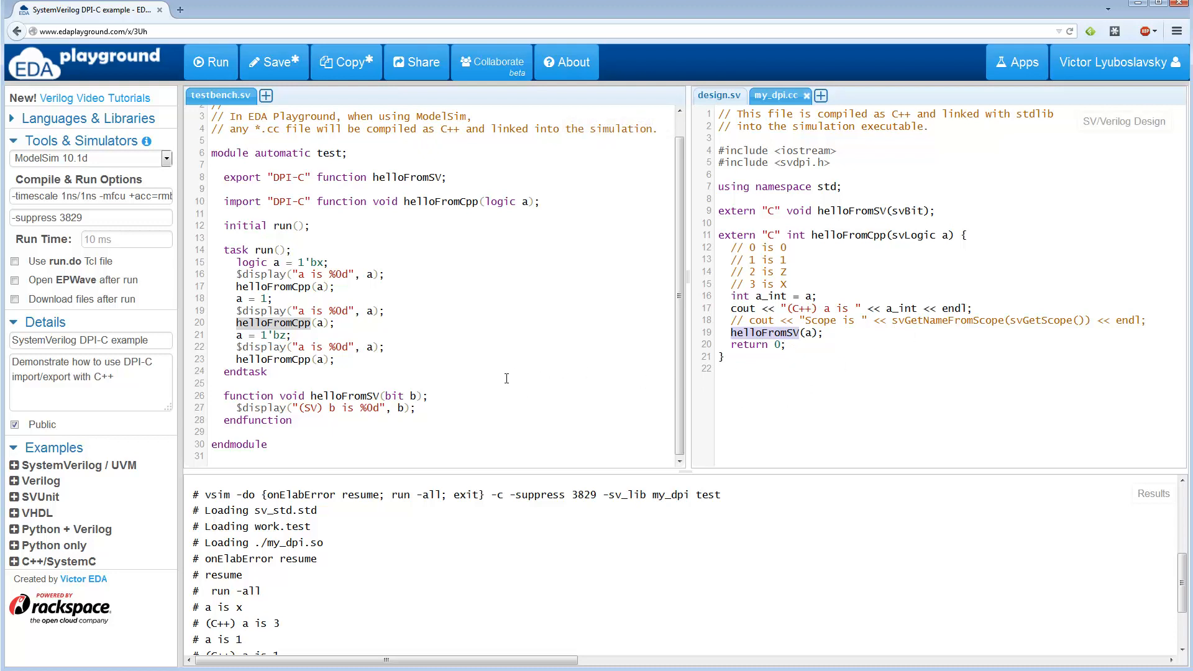
{"action": "mouse_move", "coordinate": [721, 235]}
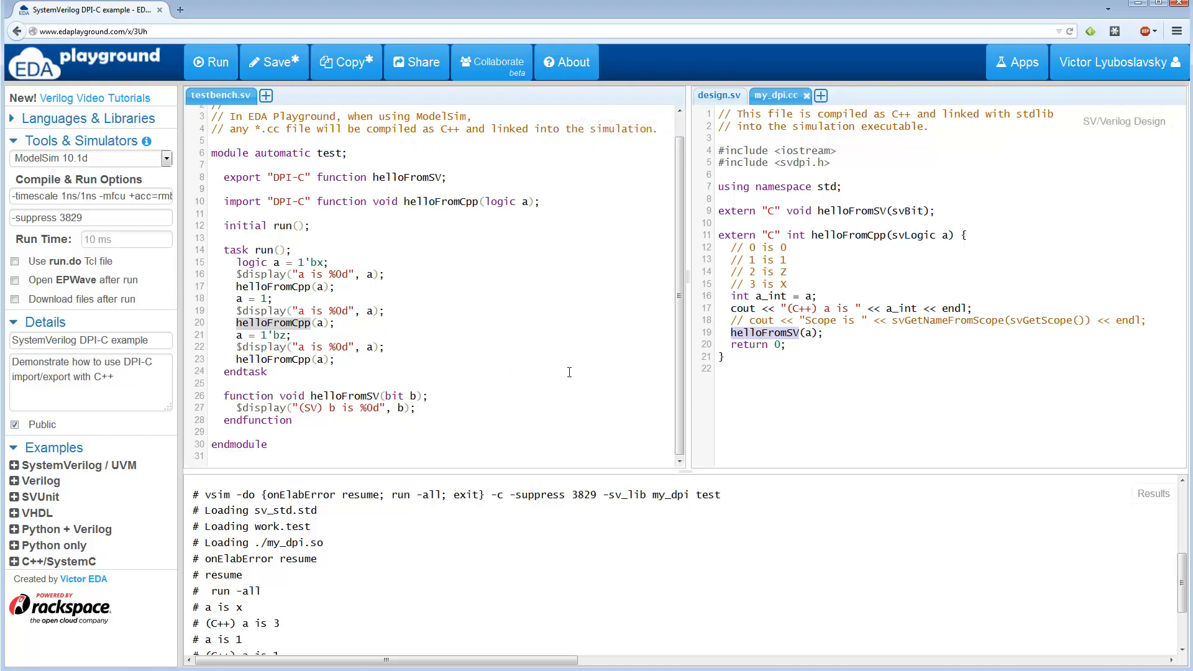
{"action": "mouse_move", "coordinate": [483, 226]}
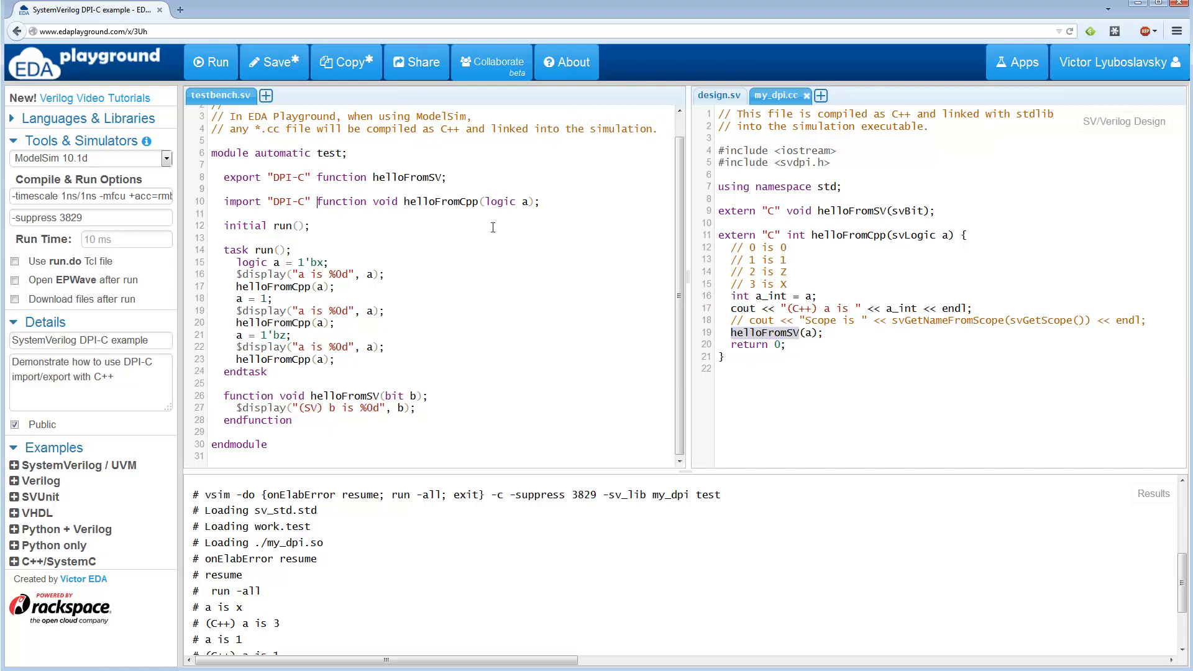
- Add context to the import "DPI-C" helloFromCpp declaration and highlight the svGetNameFromScope call in my_dpi.cc
{"action": "type", "text": "context"}
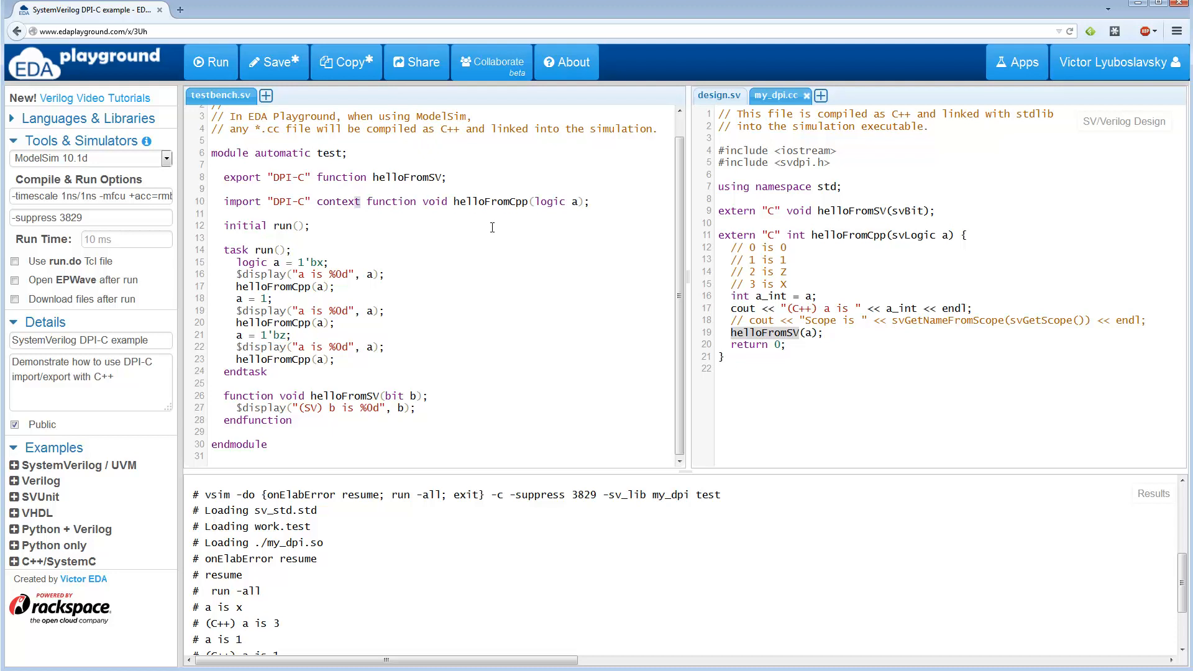
{"action": "double_click", "coordinate": [336, 202]}
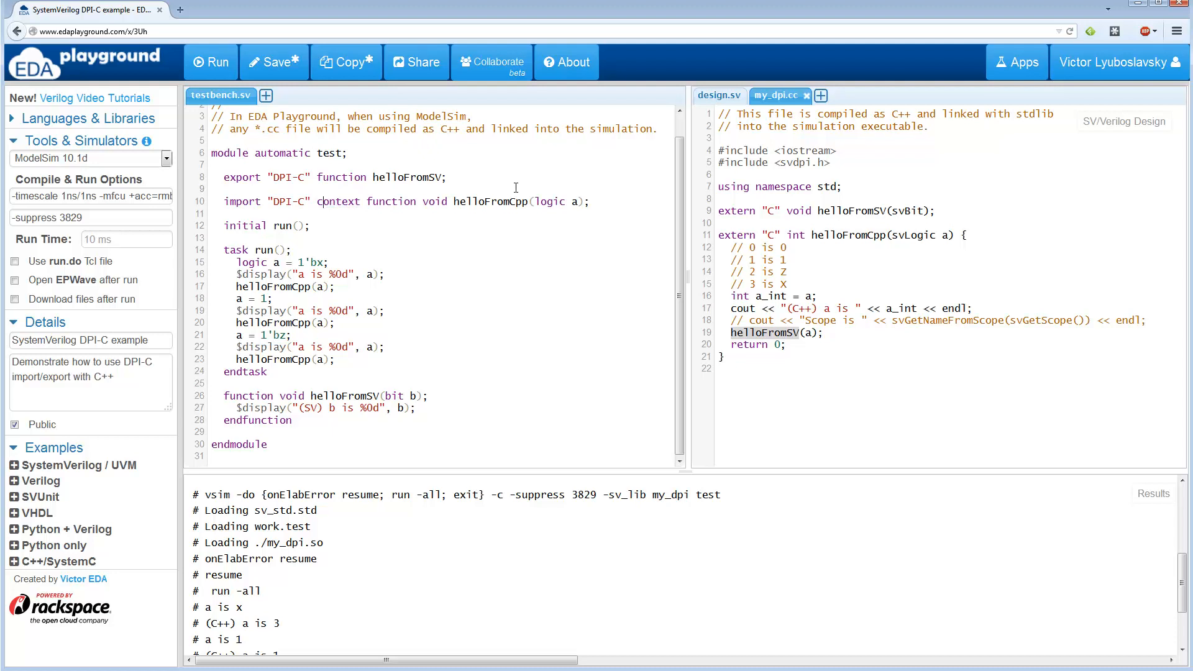
{"action": "double_click", "coordinate": [491, 202]}
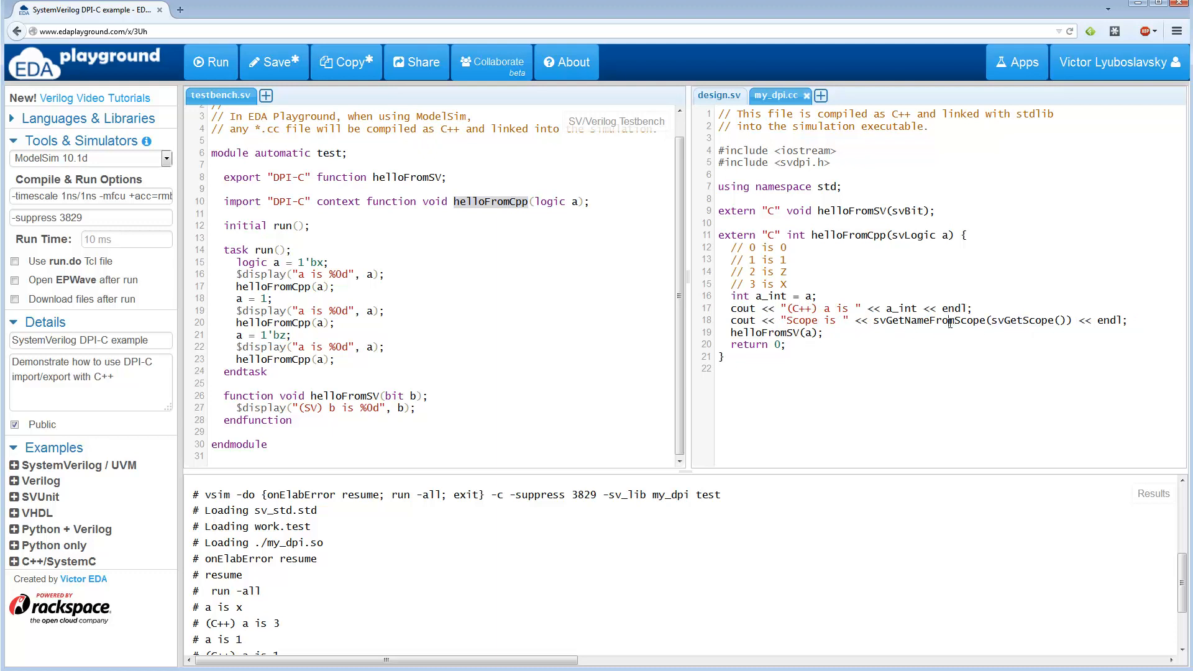
{"action": "double_click", "coordinate": [927, 321]}
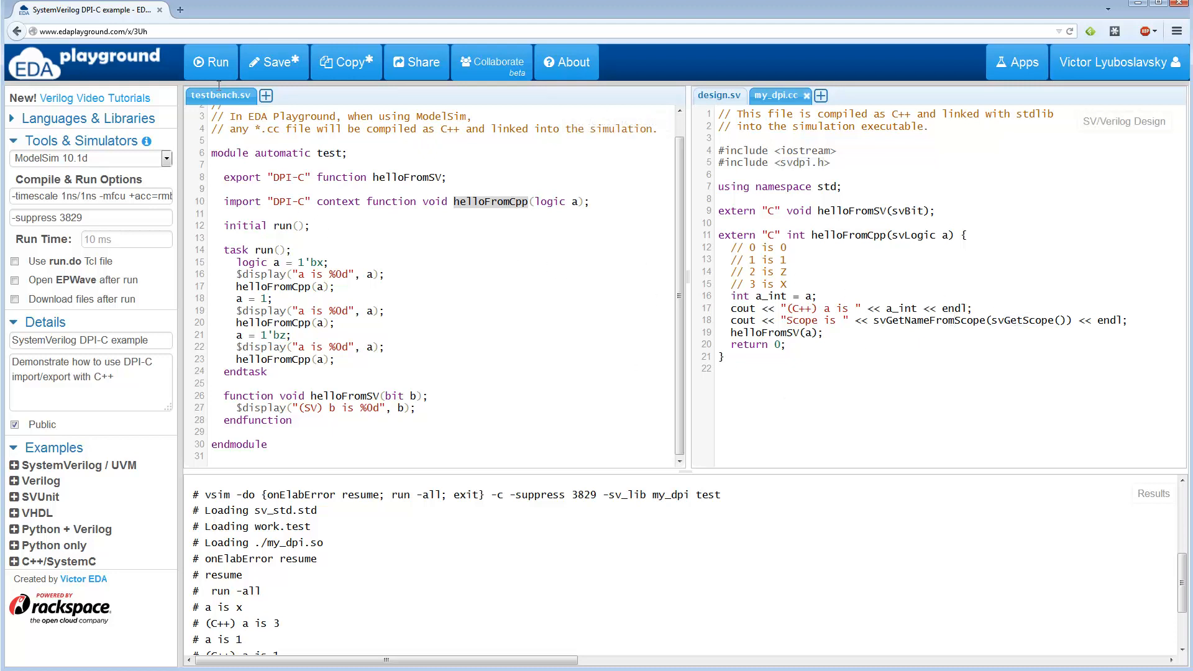
- Rerun and review the log's first '(C++)' value line and '(SV) b is 1' callback line with the Scope is test output
{"action": "left_click", "coordinate": [211, 62]}
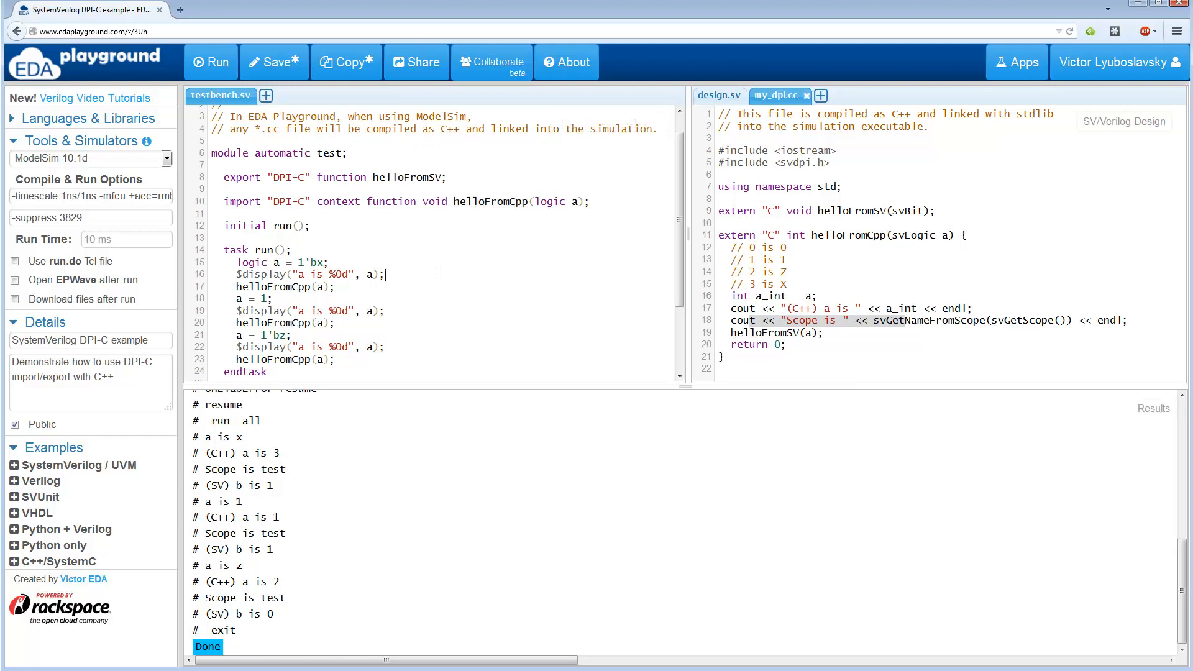
{"action": "scroll", "scroll_direction": "down", "scroll_amount": 3}
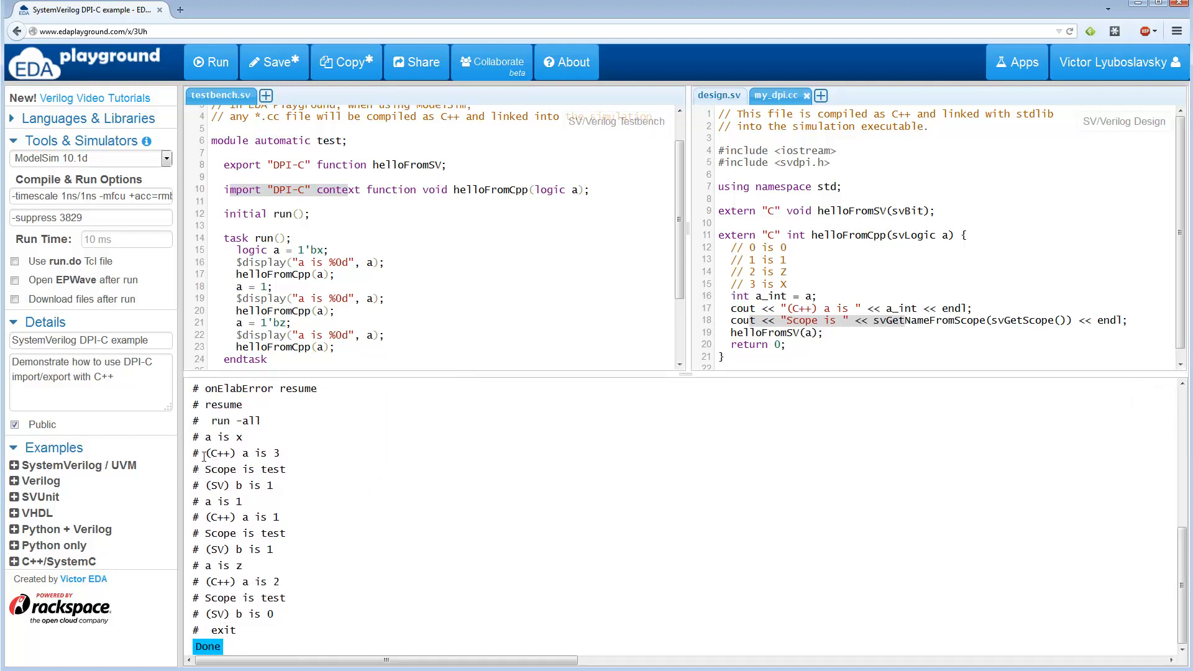
{"action": "double_click", "coordinate": [243, 454]}
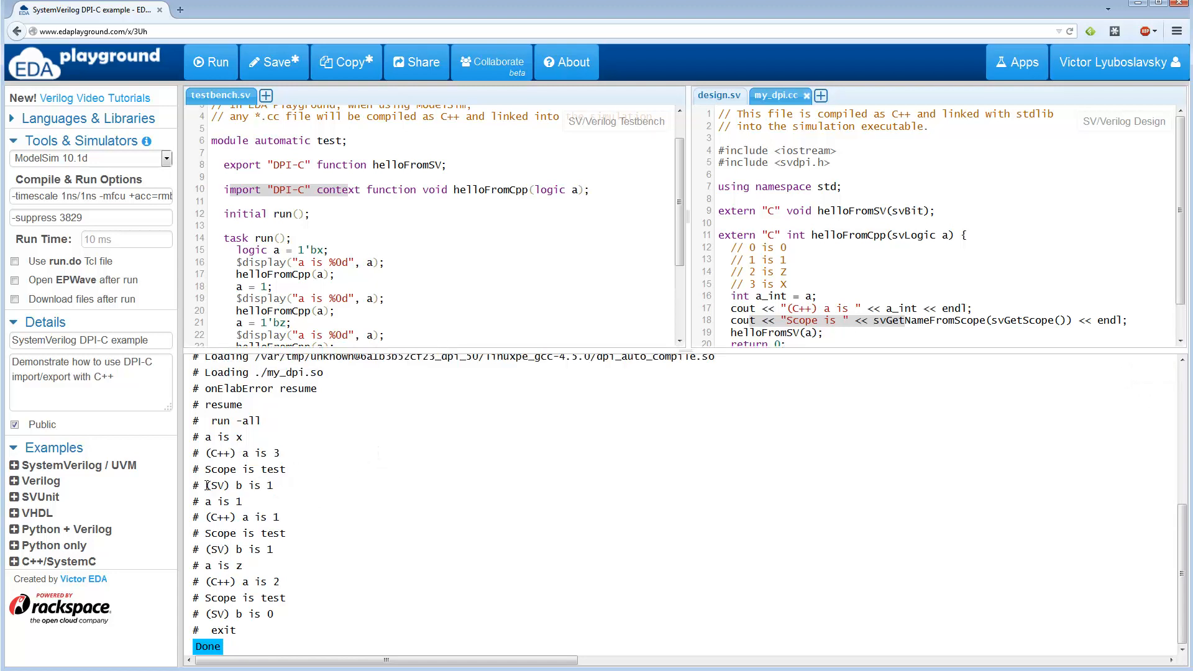
{"action": "double_click", "coordinate": [239, 486]}
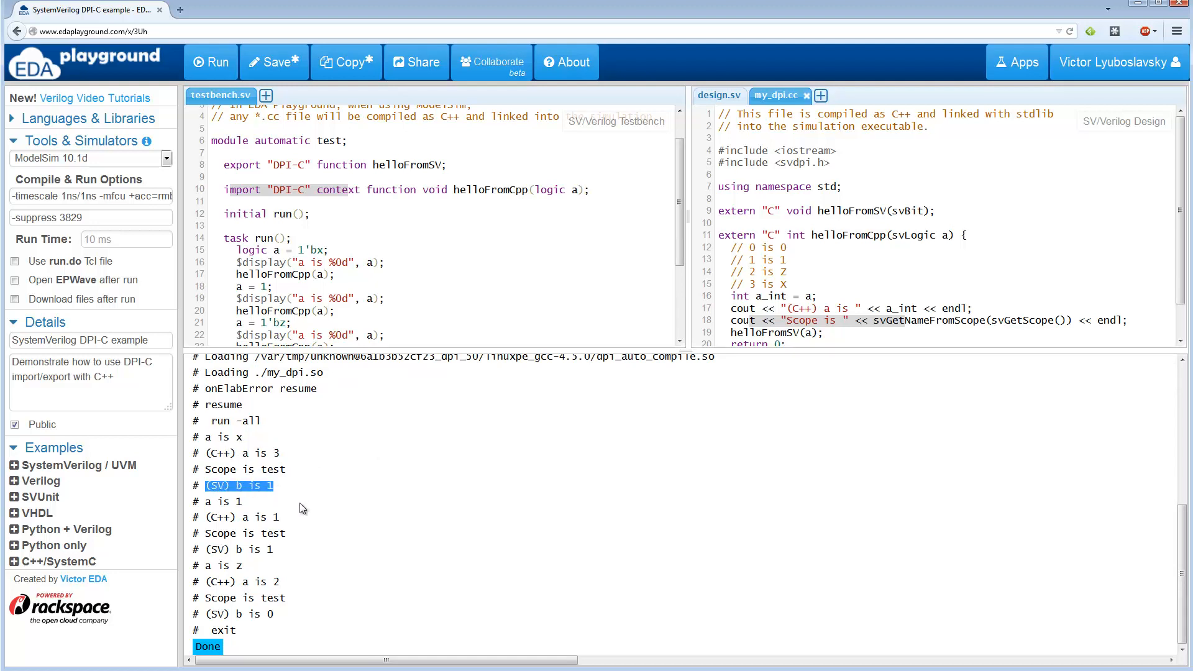
{"action": "mouse_move", "coordinate": [211, 580]}
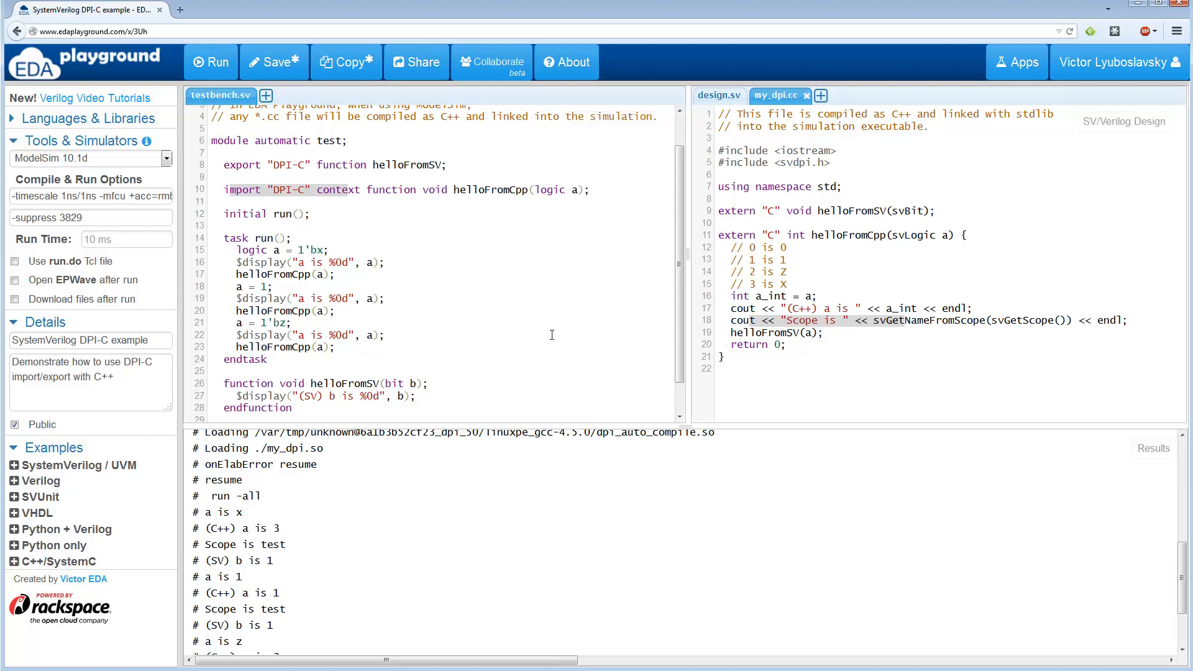
{"action": "scroll", "scroll_direction": "down", "scroll_amount": 3}
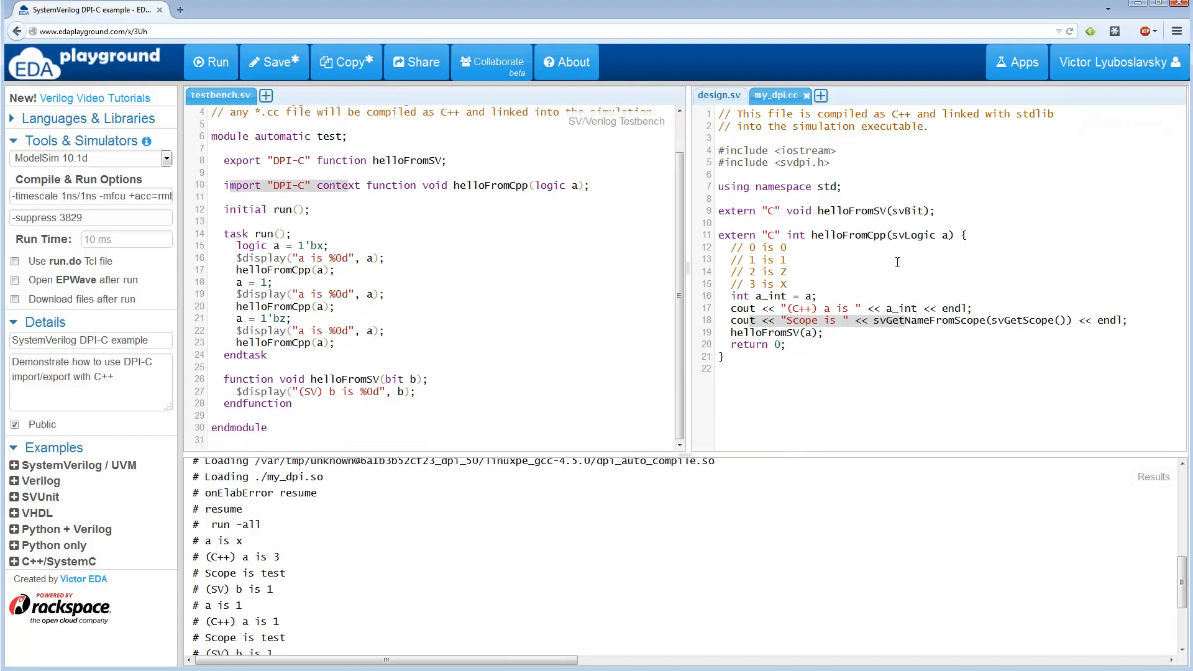
{"action": "mouse_move", "coordinate": [902, 198]}
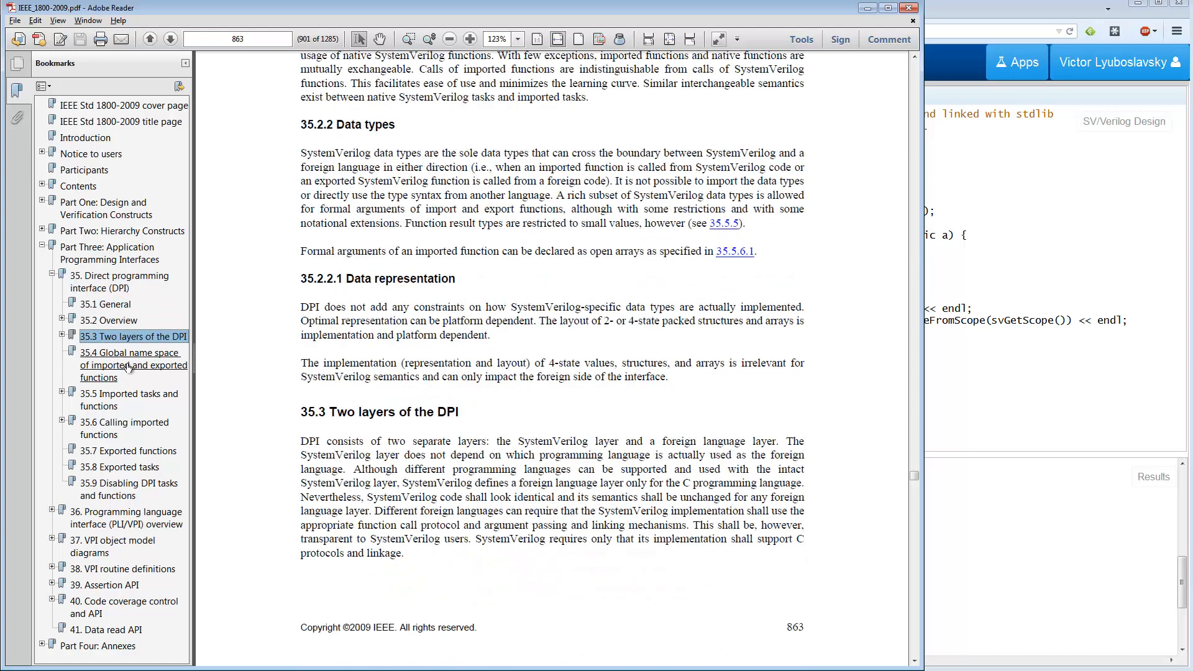
- Jump via the bookmark to section 35.5 Imported tasks and functions of IEEE 1800-2009 and scroll into it
{"action": "left_click", "coordinate": [128, 399]}
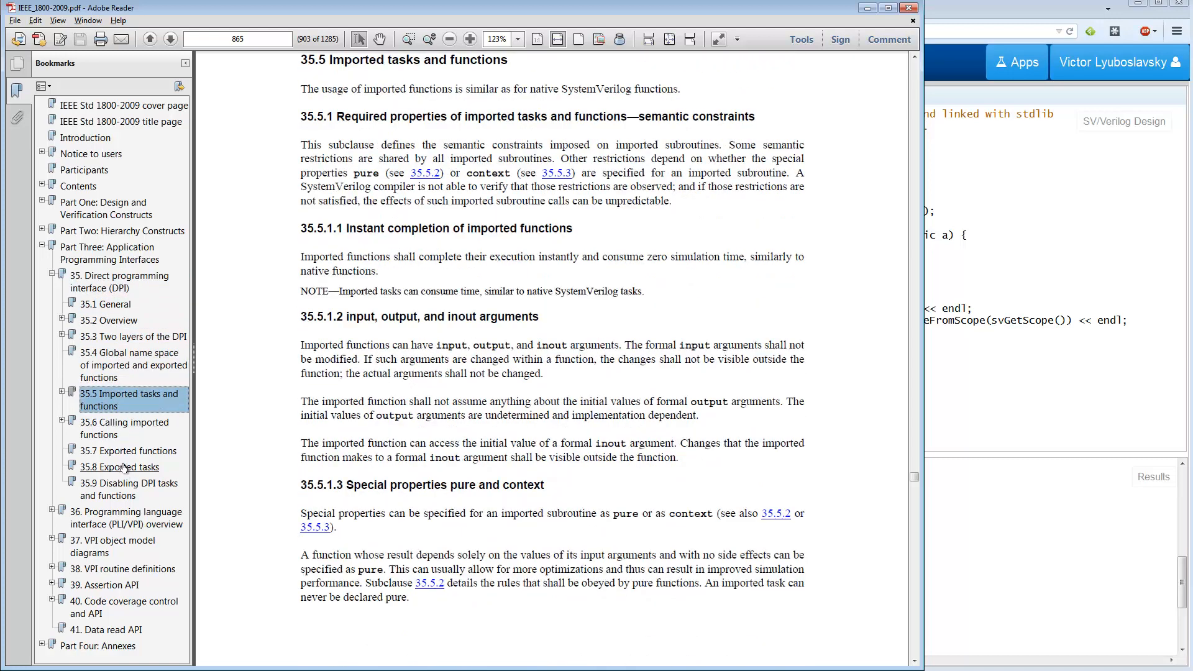
{"action": "scroll", "scroll_direction": "down", "scroll_amount": 3}
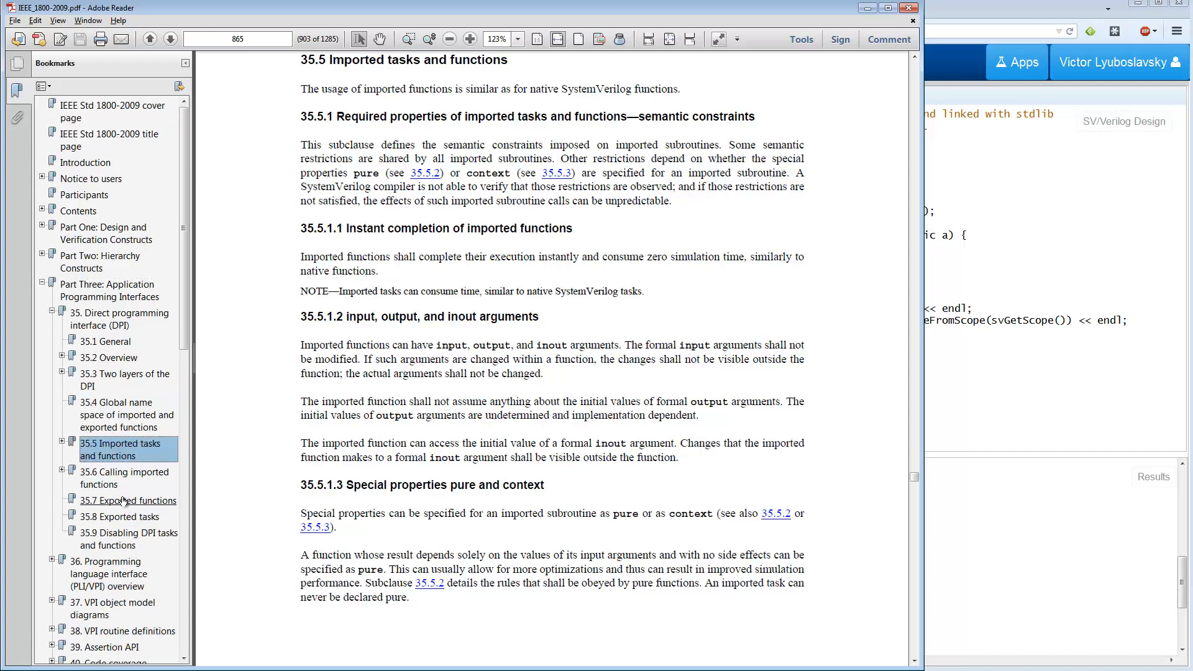